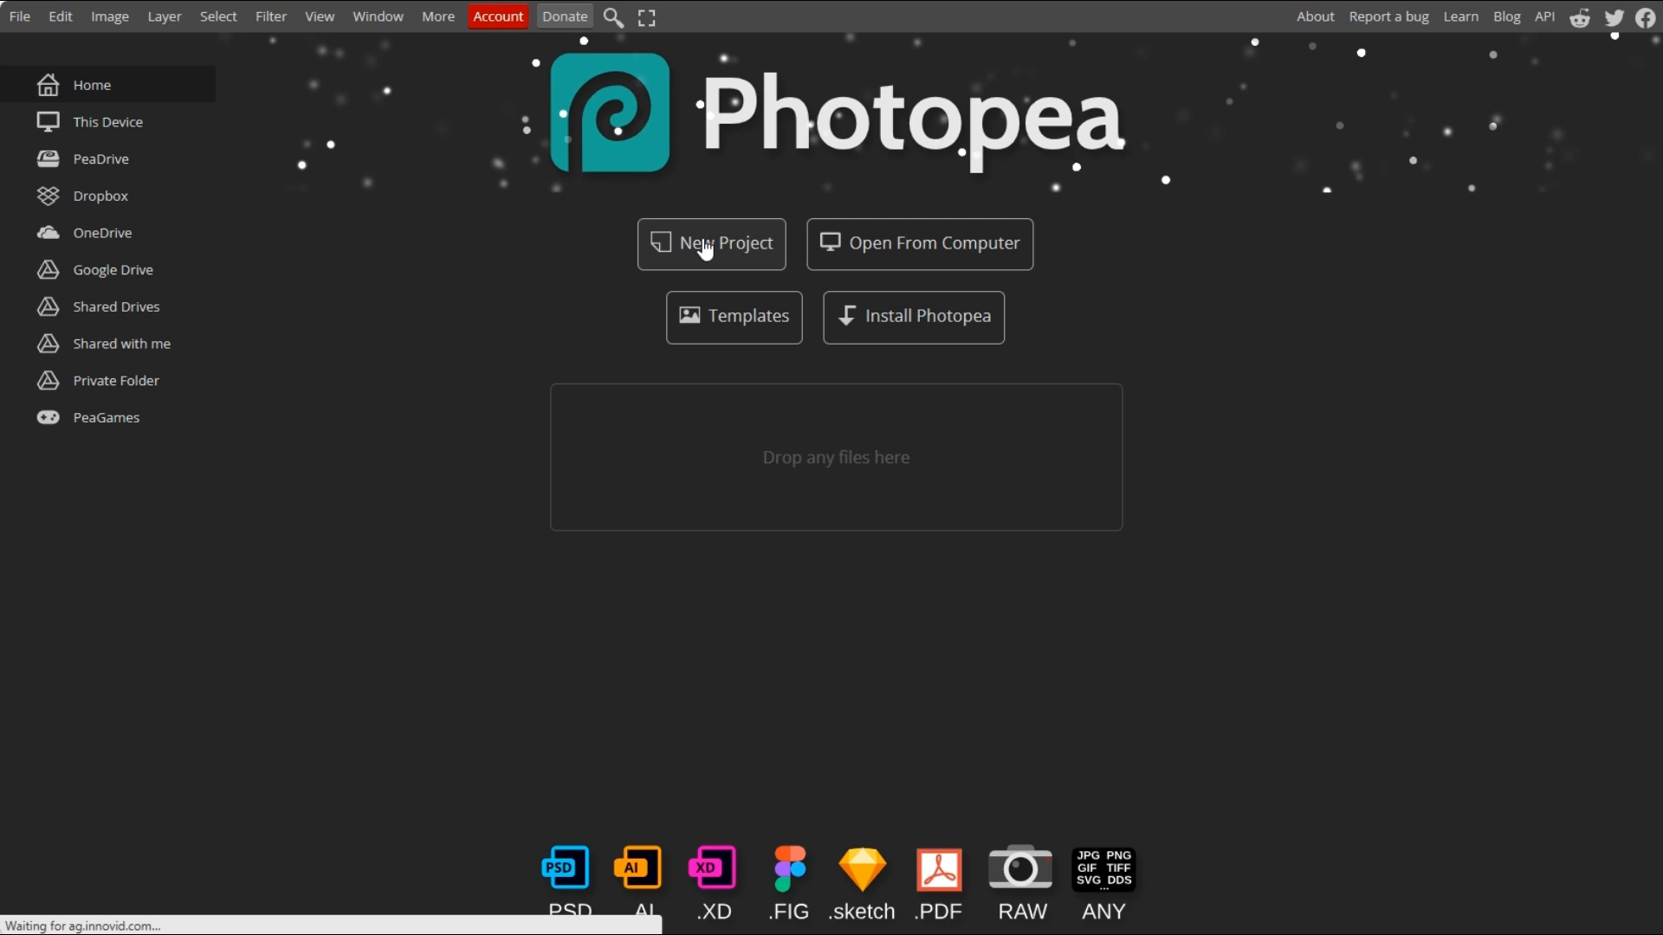
# Step: Create a new project from the Youtube Cover preset (2560 × 1440 px) with a transparent background
pyautogui.click(711, 244)
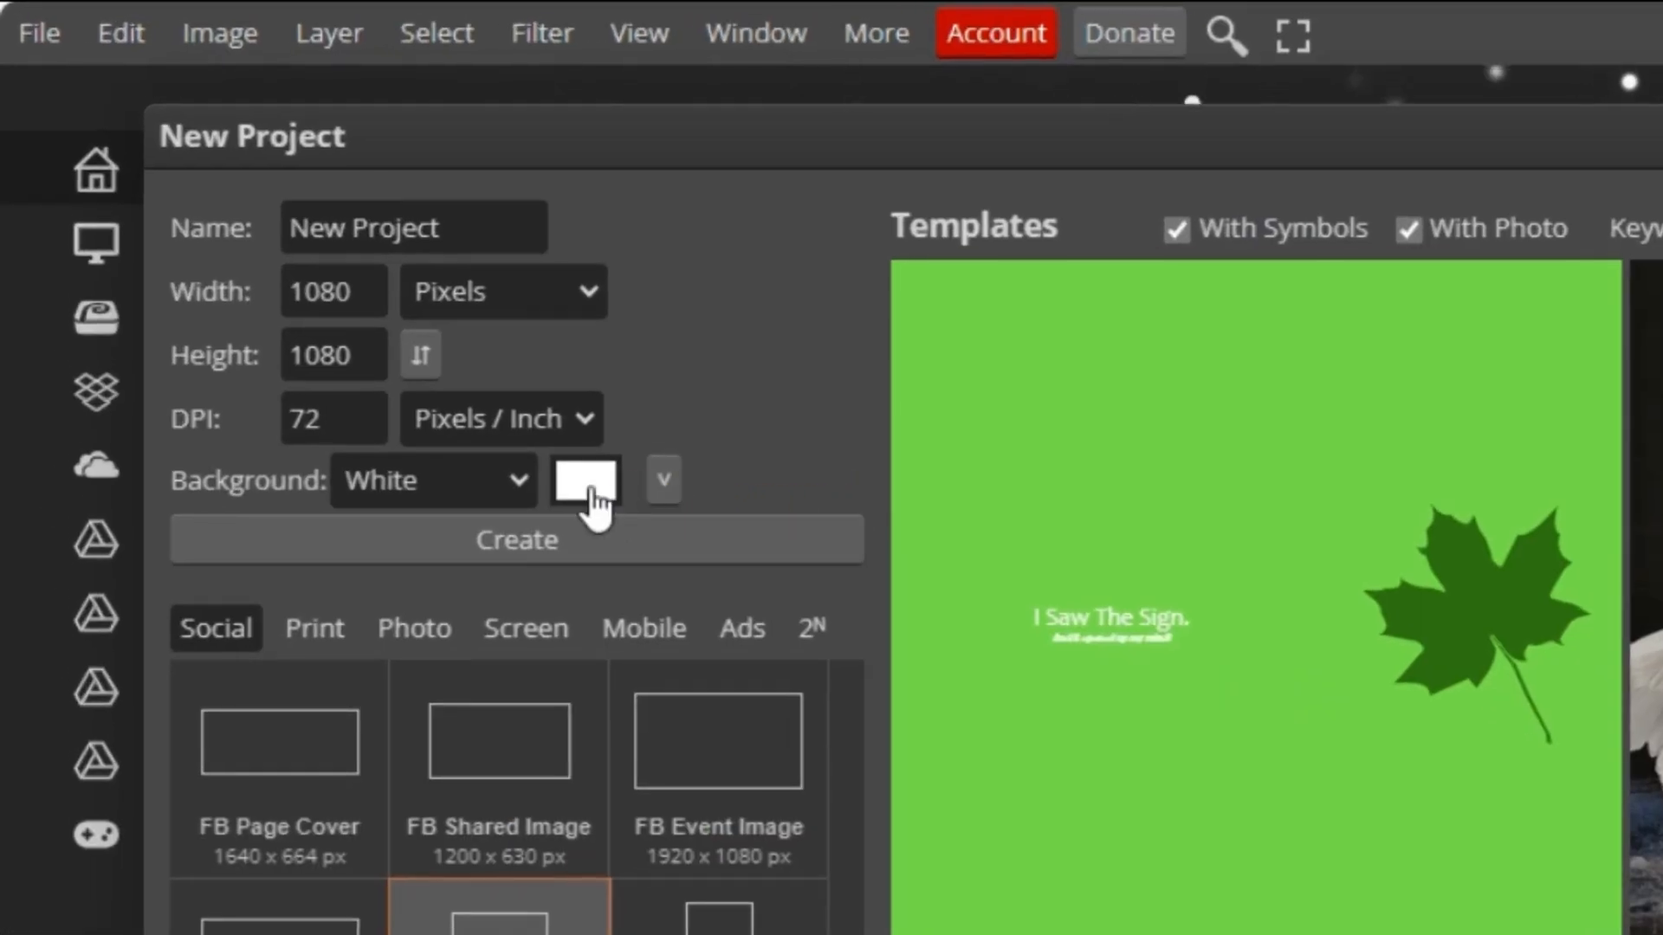
pyautogui.click(433, 481)
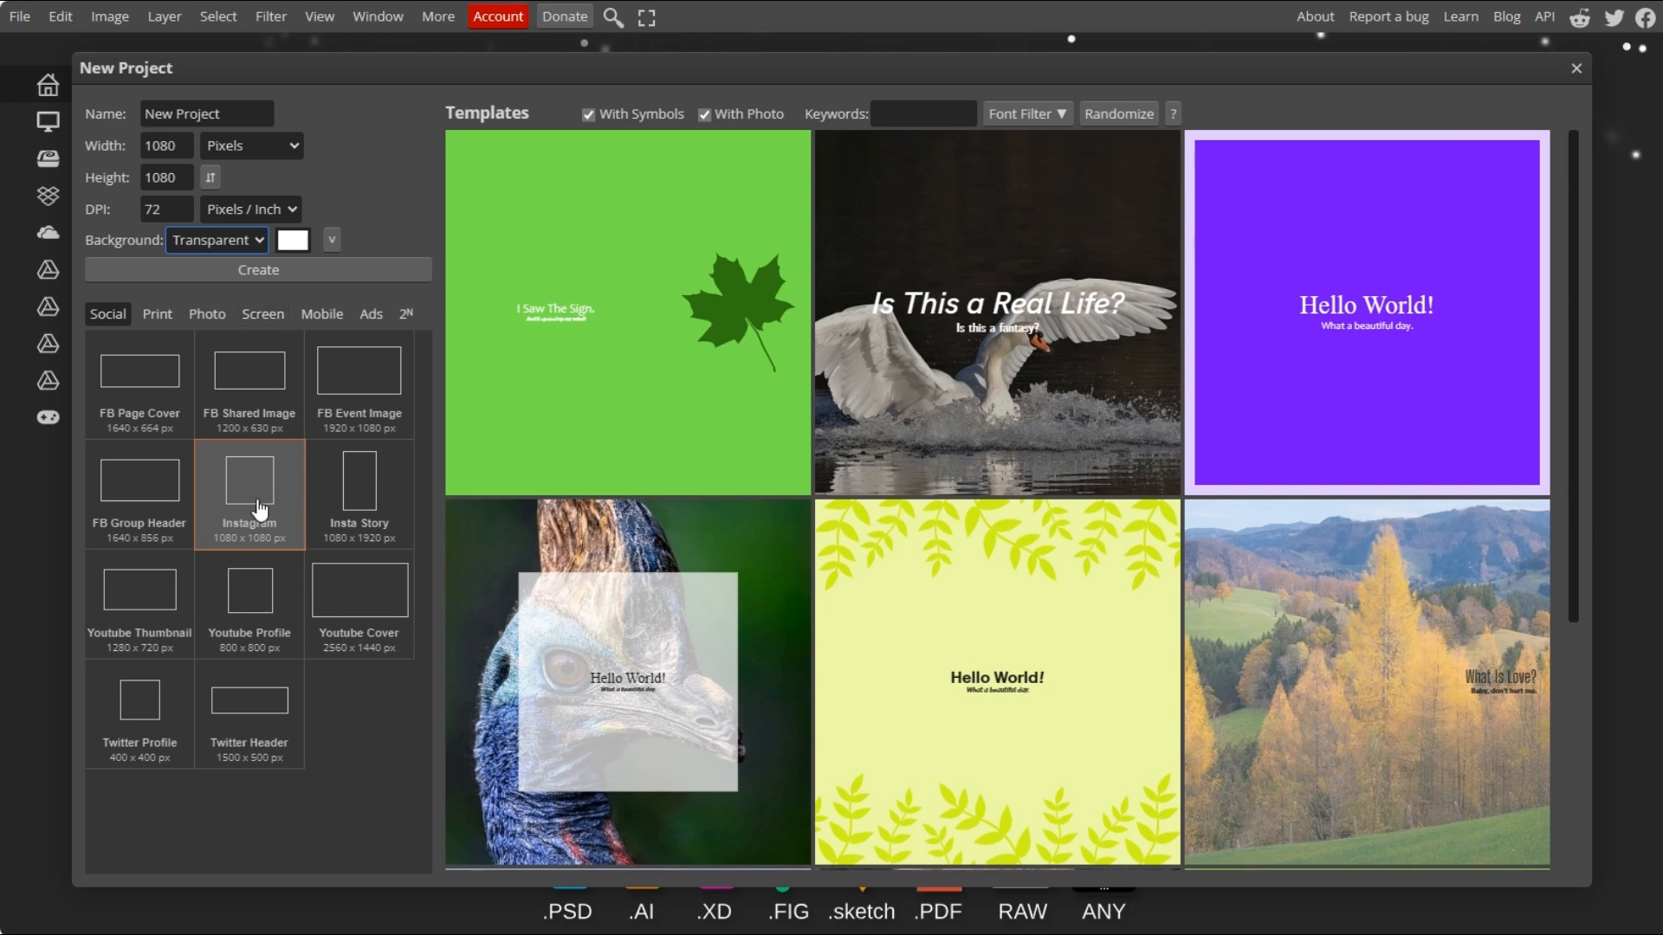
pyautogui.click(358, 590)
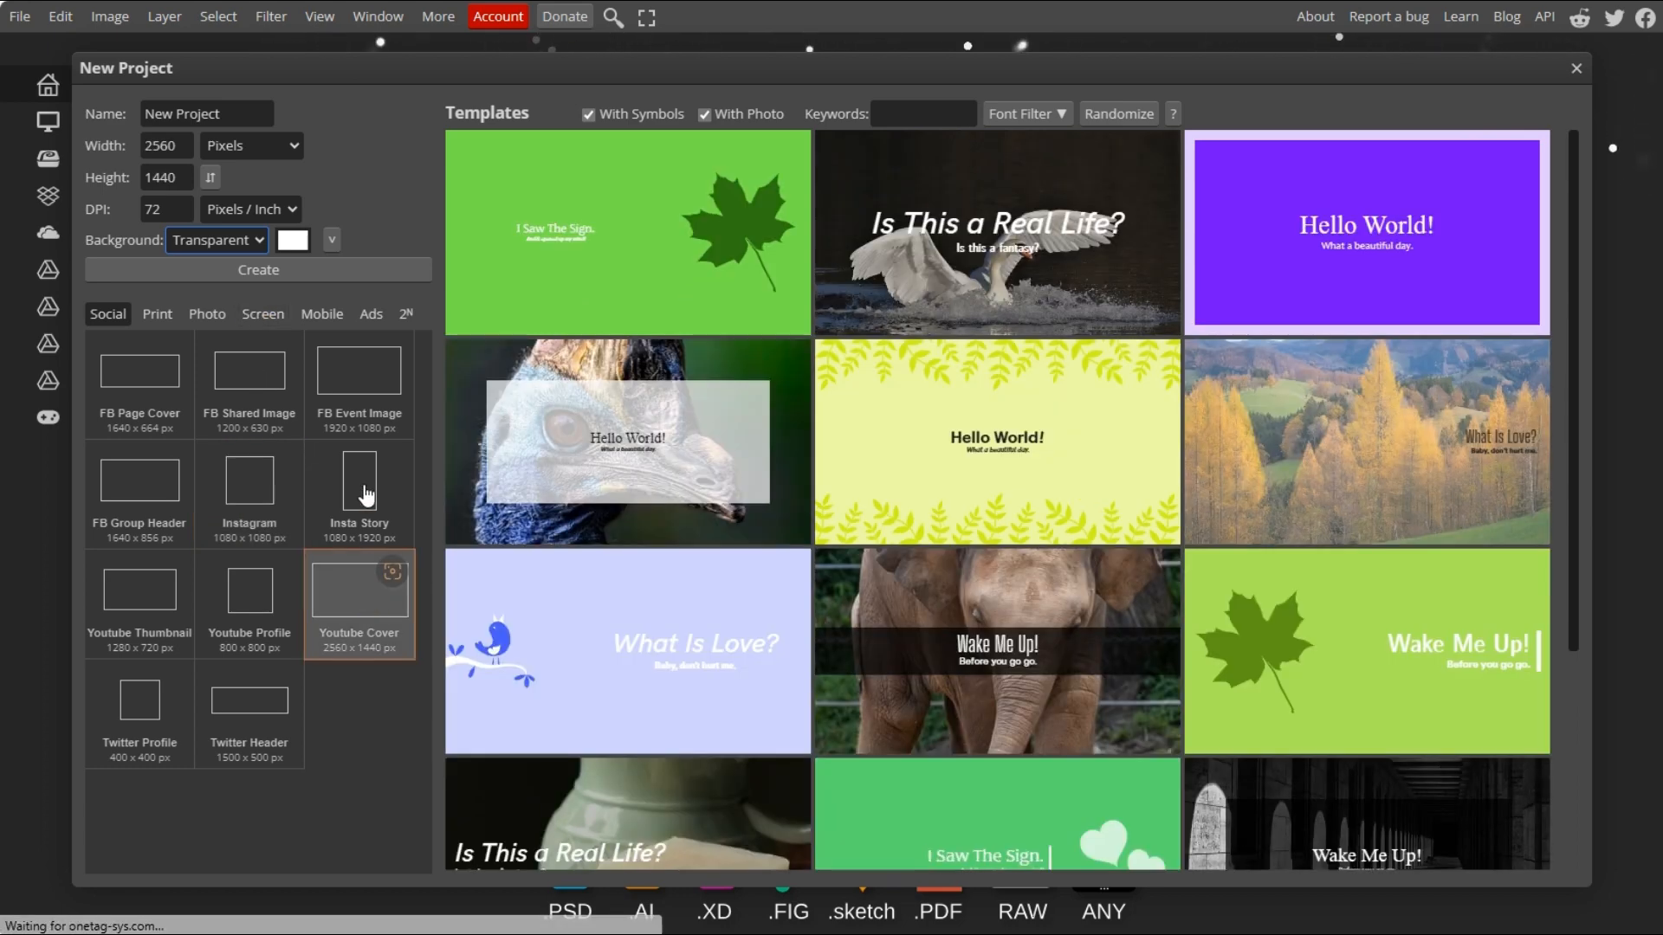
pyautogui.click(258, 269)
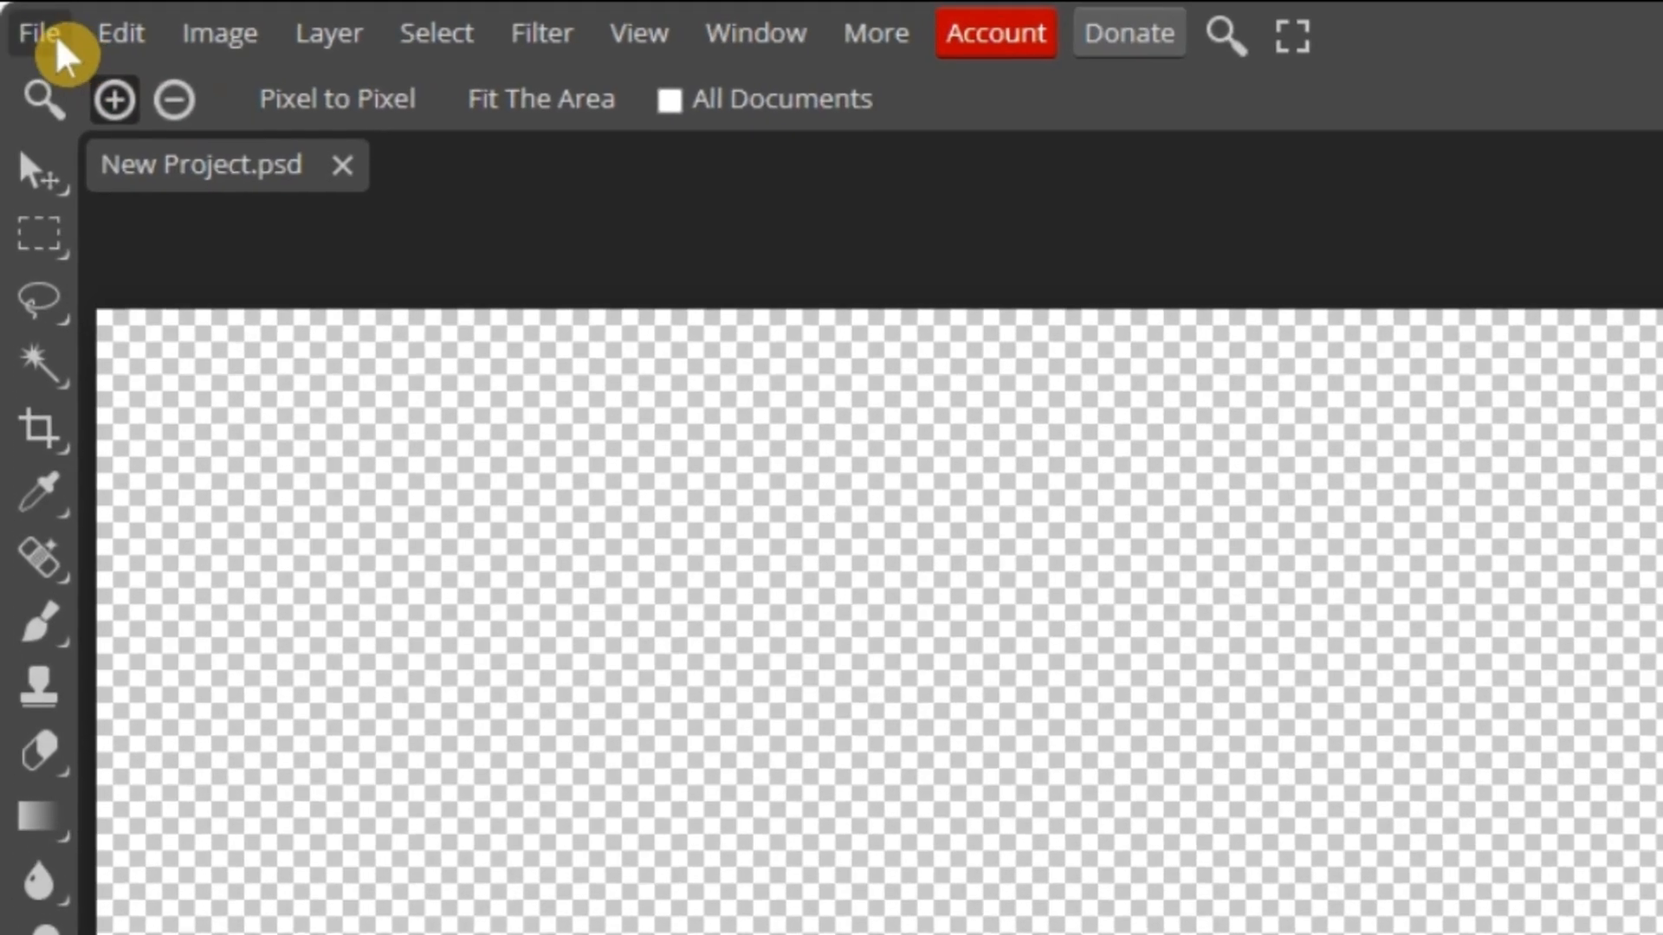
# Step: Place the WALL brick photo into the document via Open & Place
pyautogui.click(39, 33)
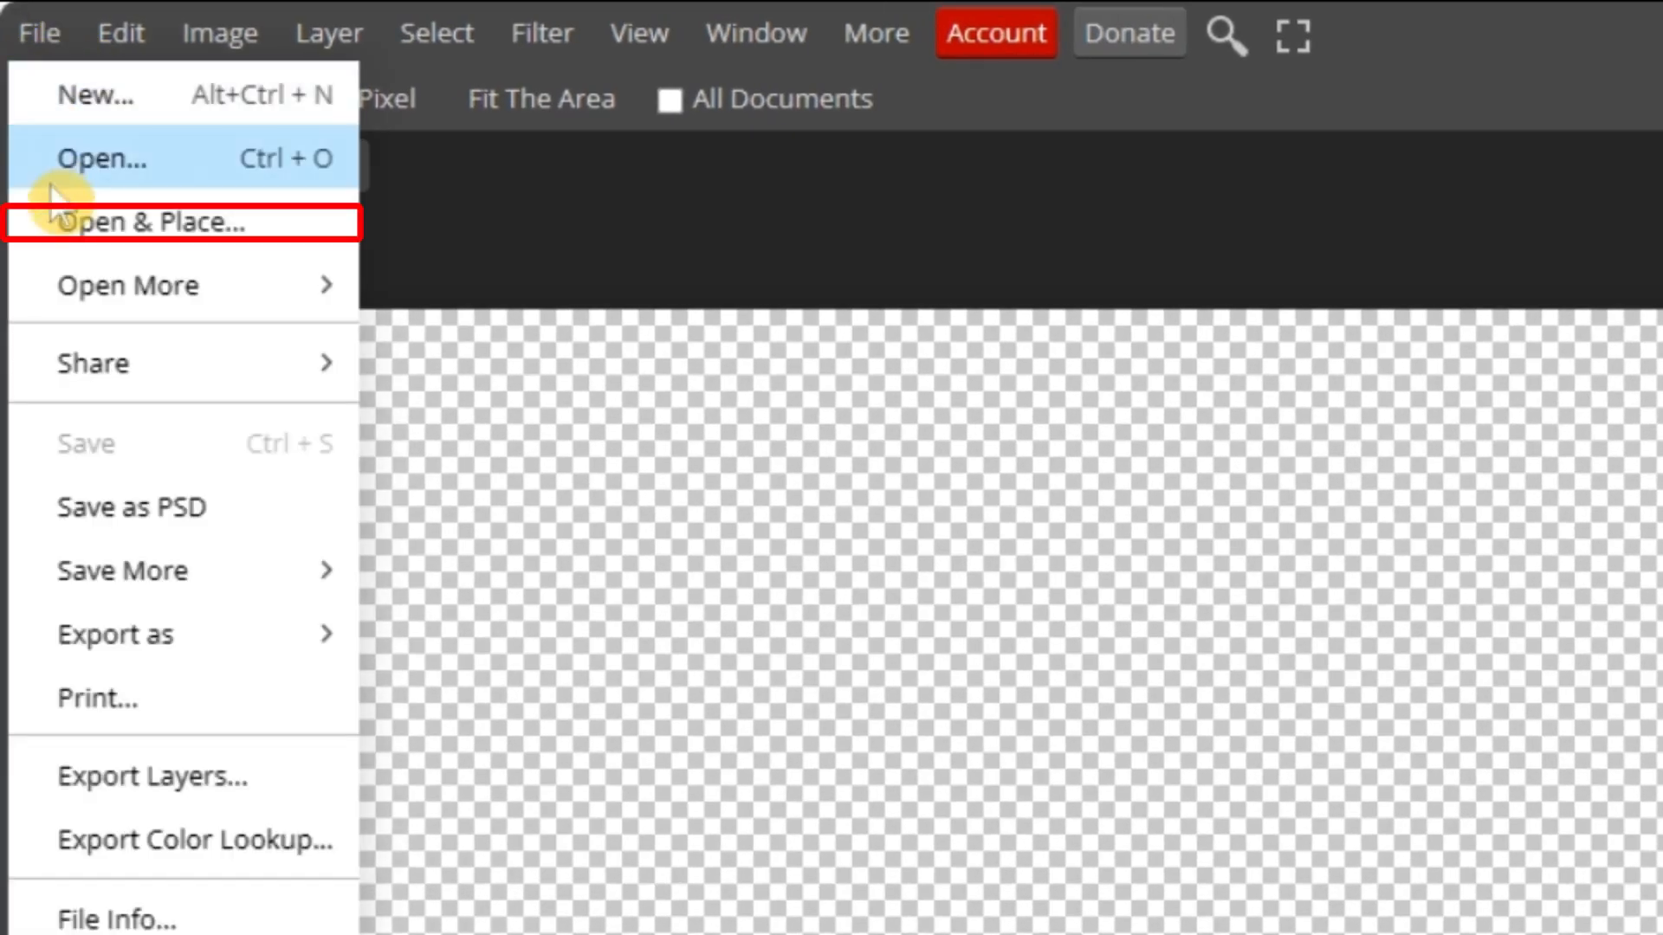
pyautogui.click(95, 158)
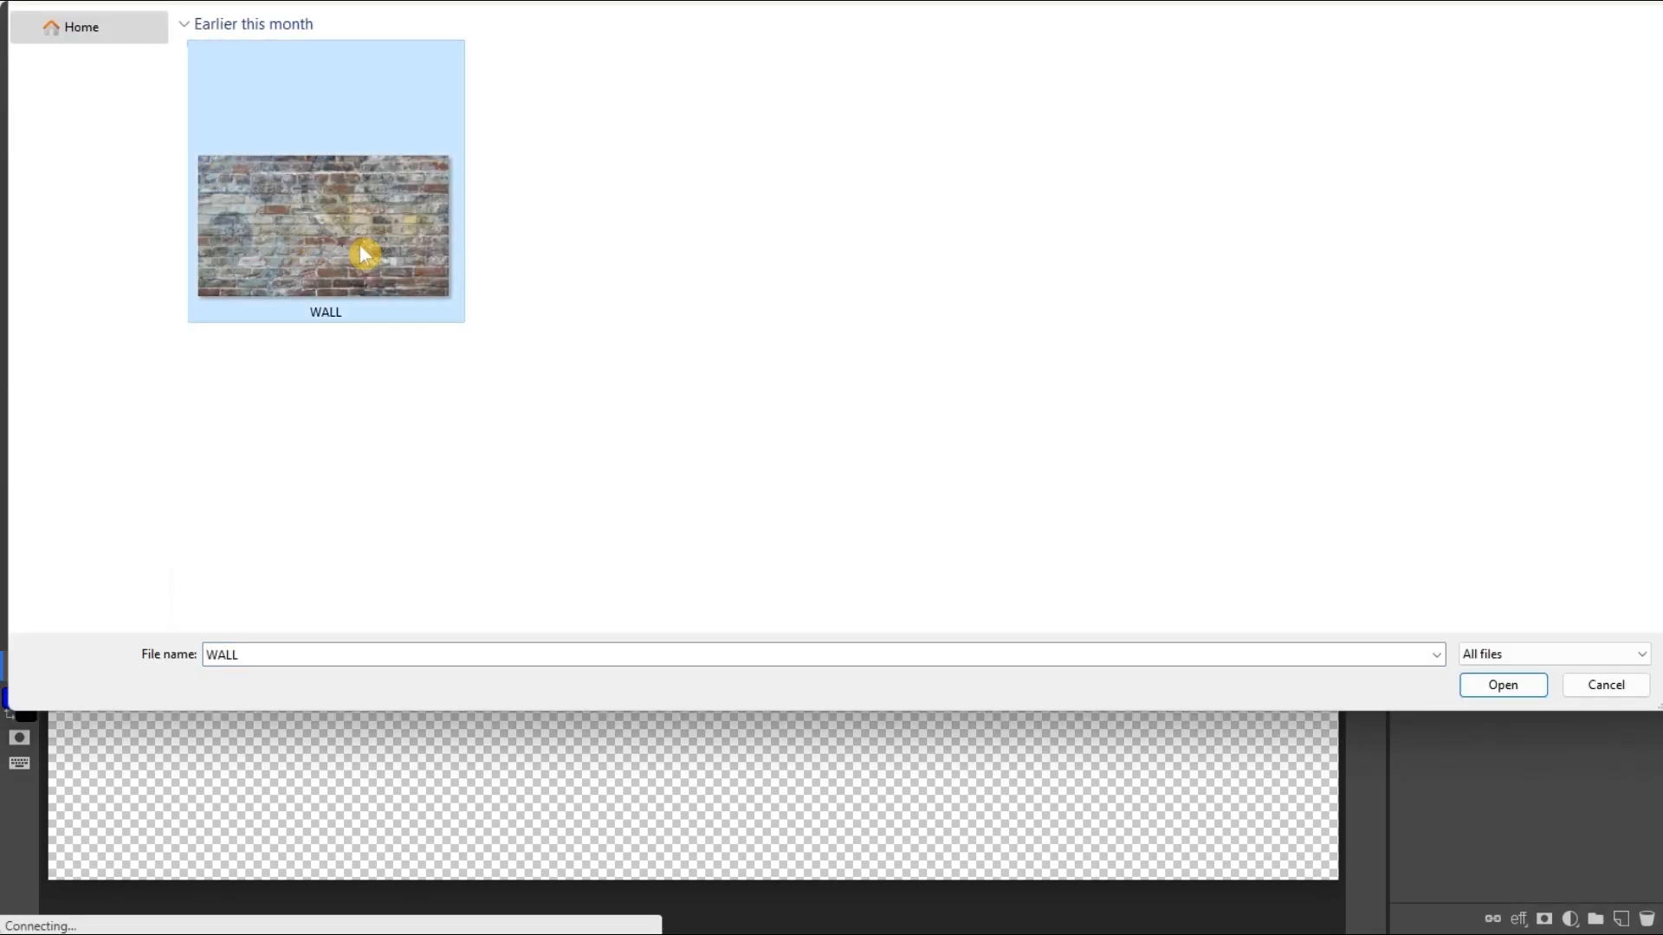
pyautogui.click(1502, 685)
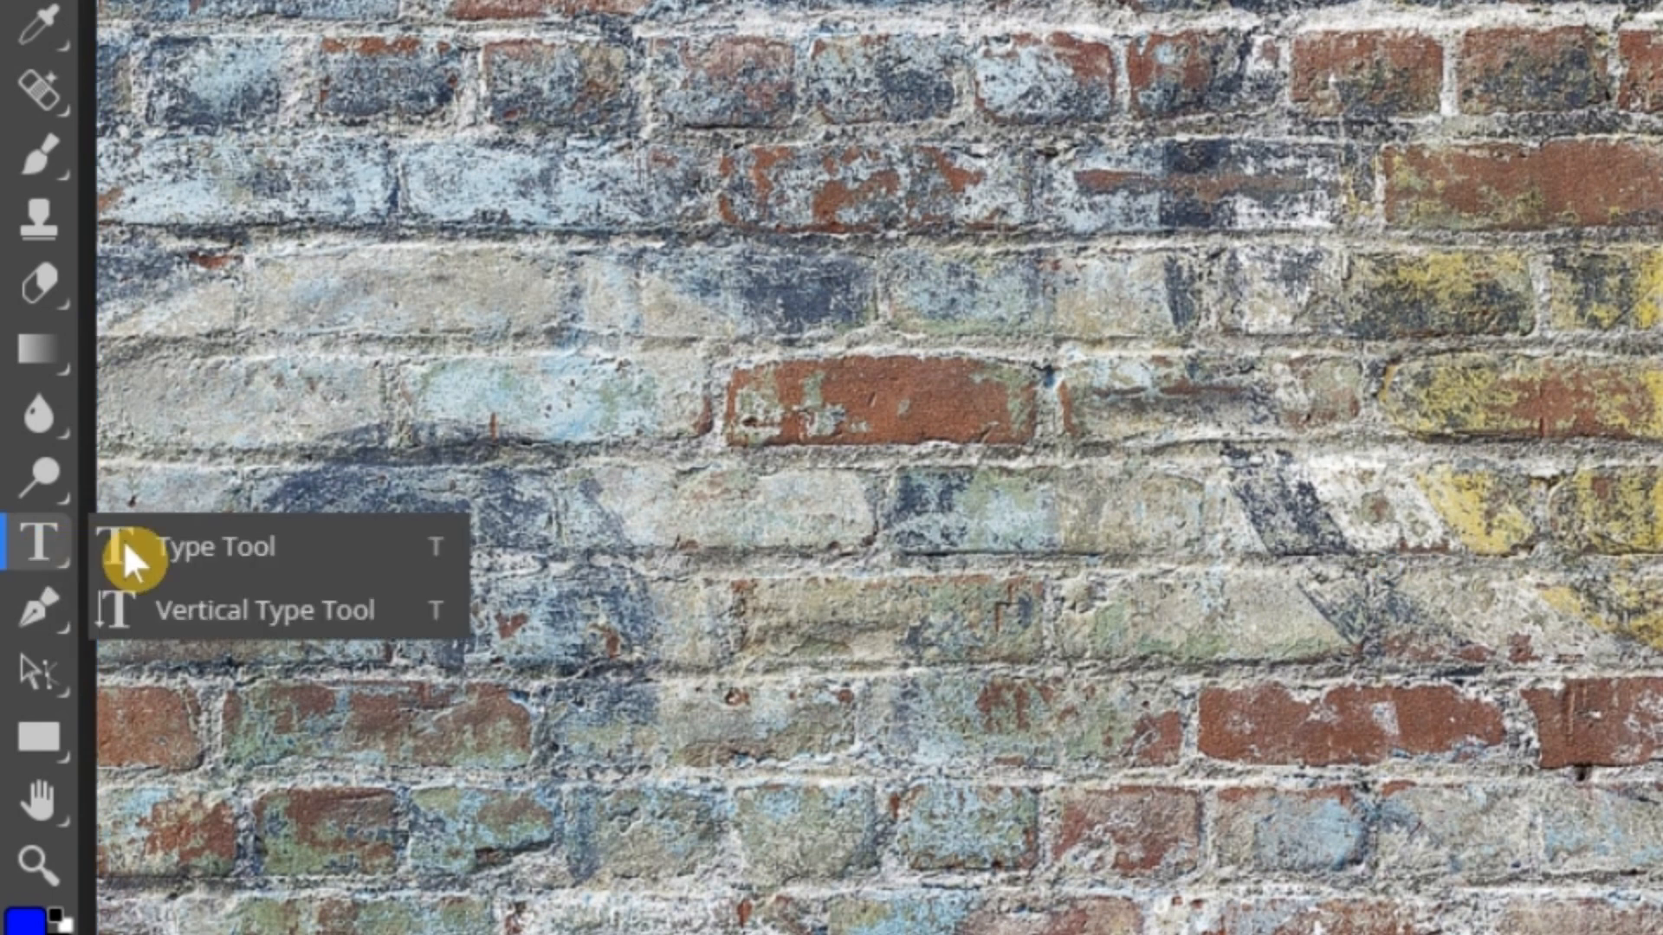
# Step: Add a horizontal text layer reading BLEND in black on the brick wall
pyautogui.click(212, 547)
pyautogui.write('B')
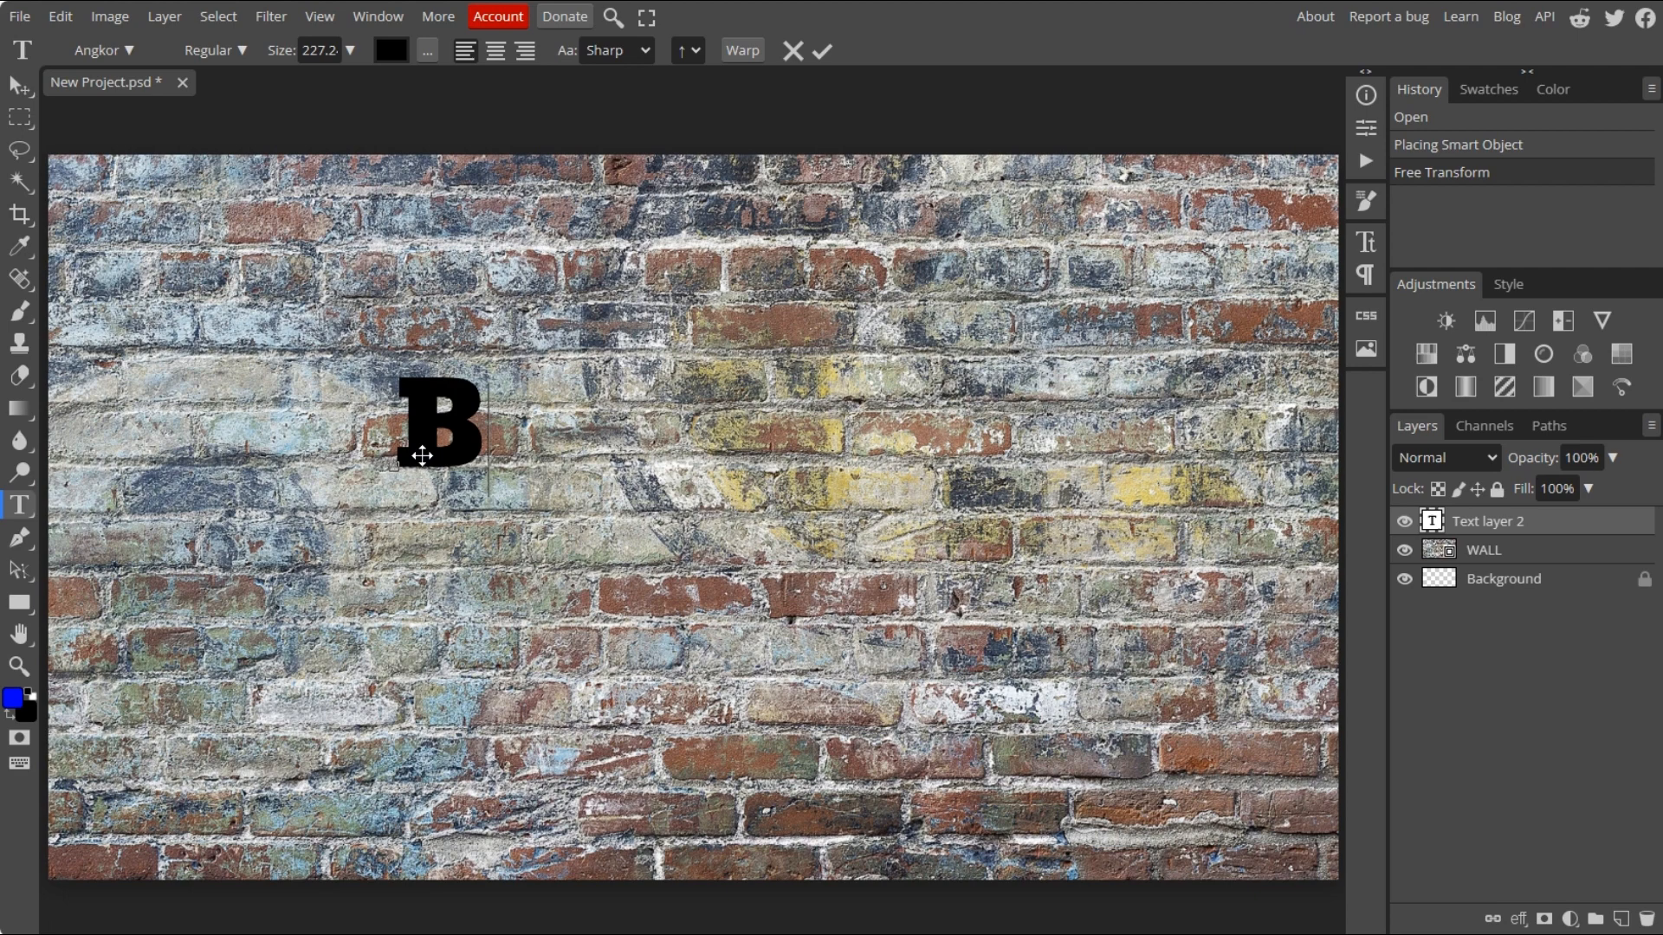
pyautogui.write('LEND')
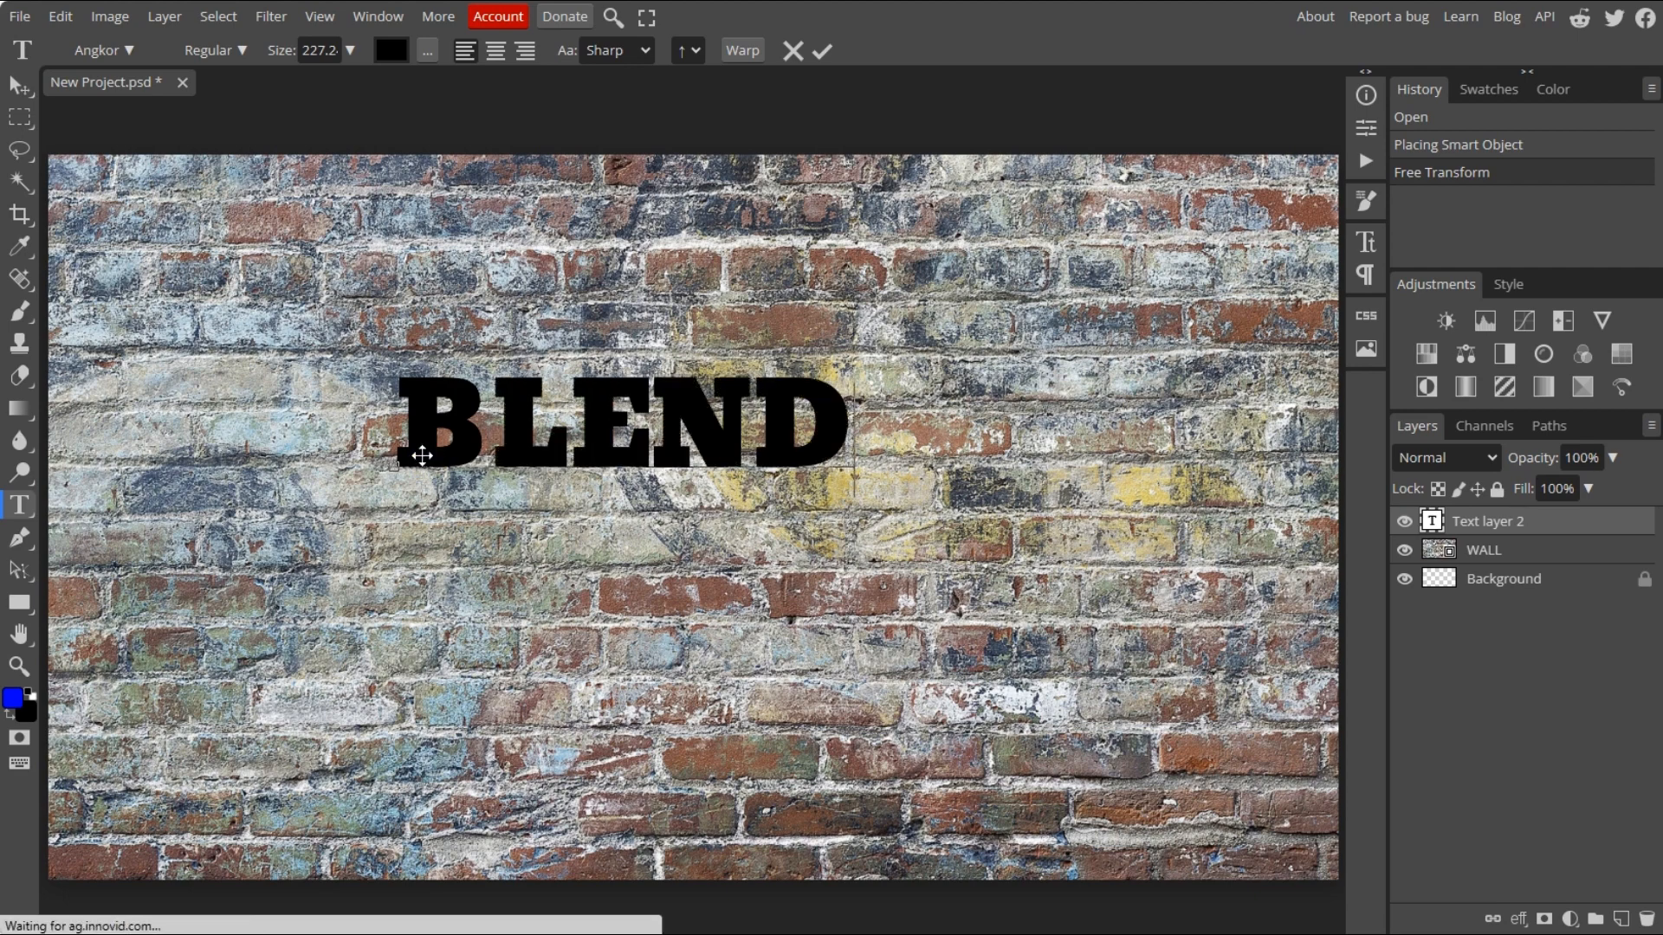
pyautogui.click(824, 49)
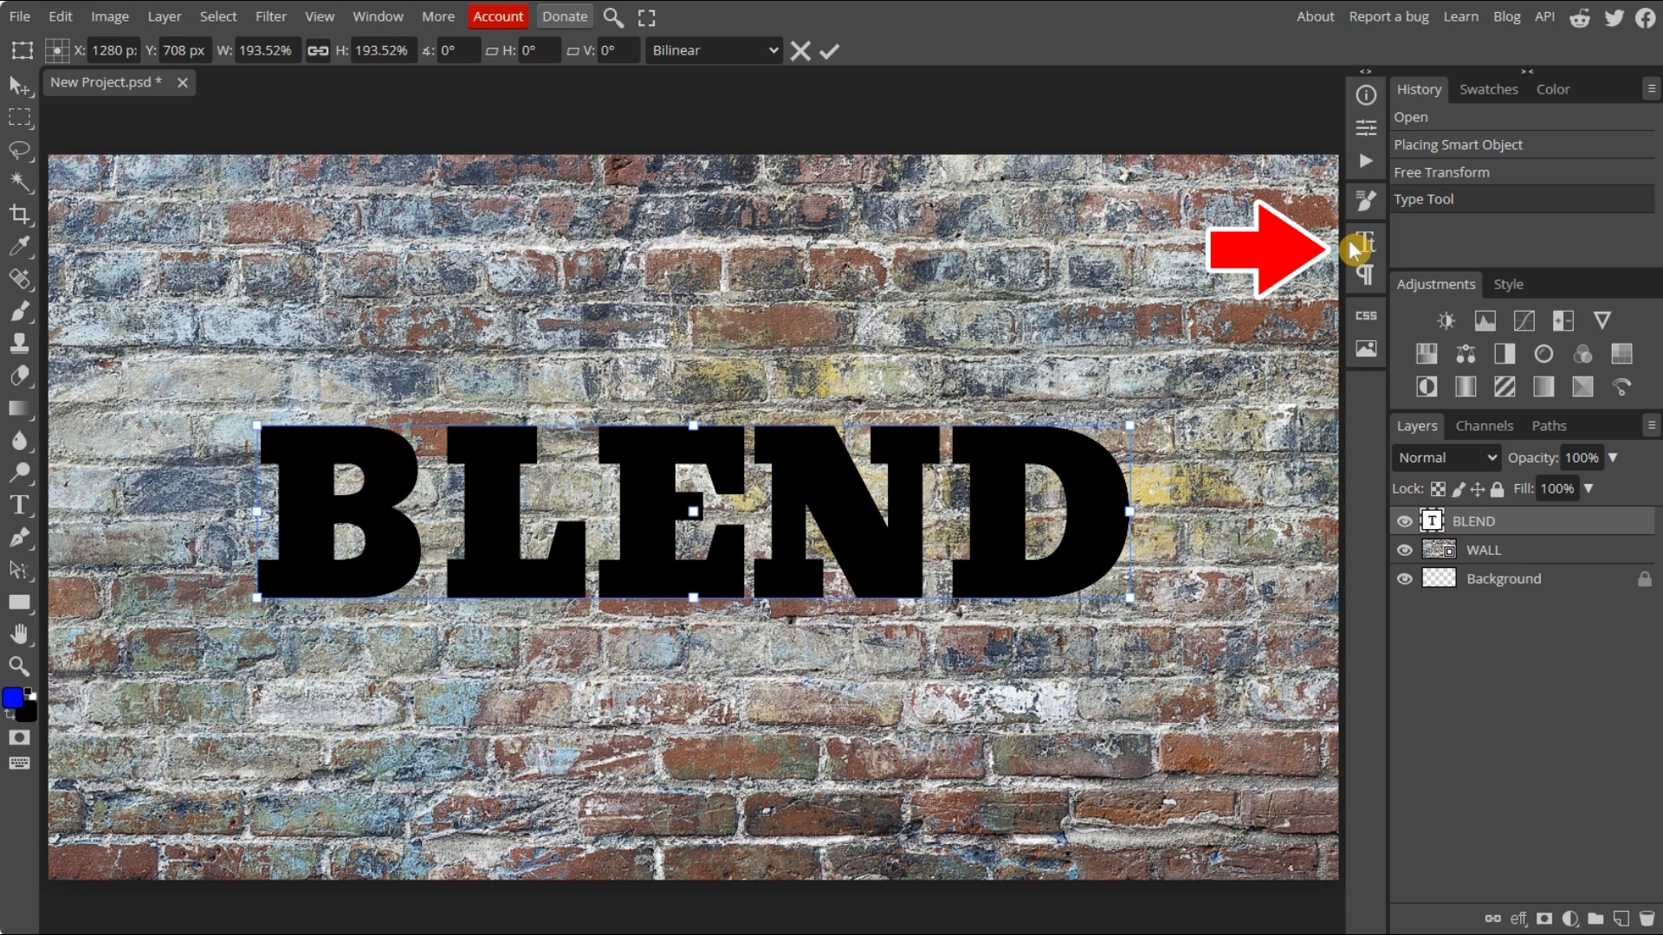
# Step: Switch BLEND to the Paint Drops font and scale it up to stretch across the wall
pyautogui.click(1364, 243)
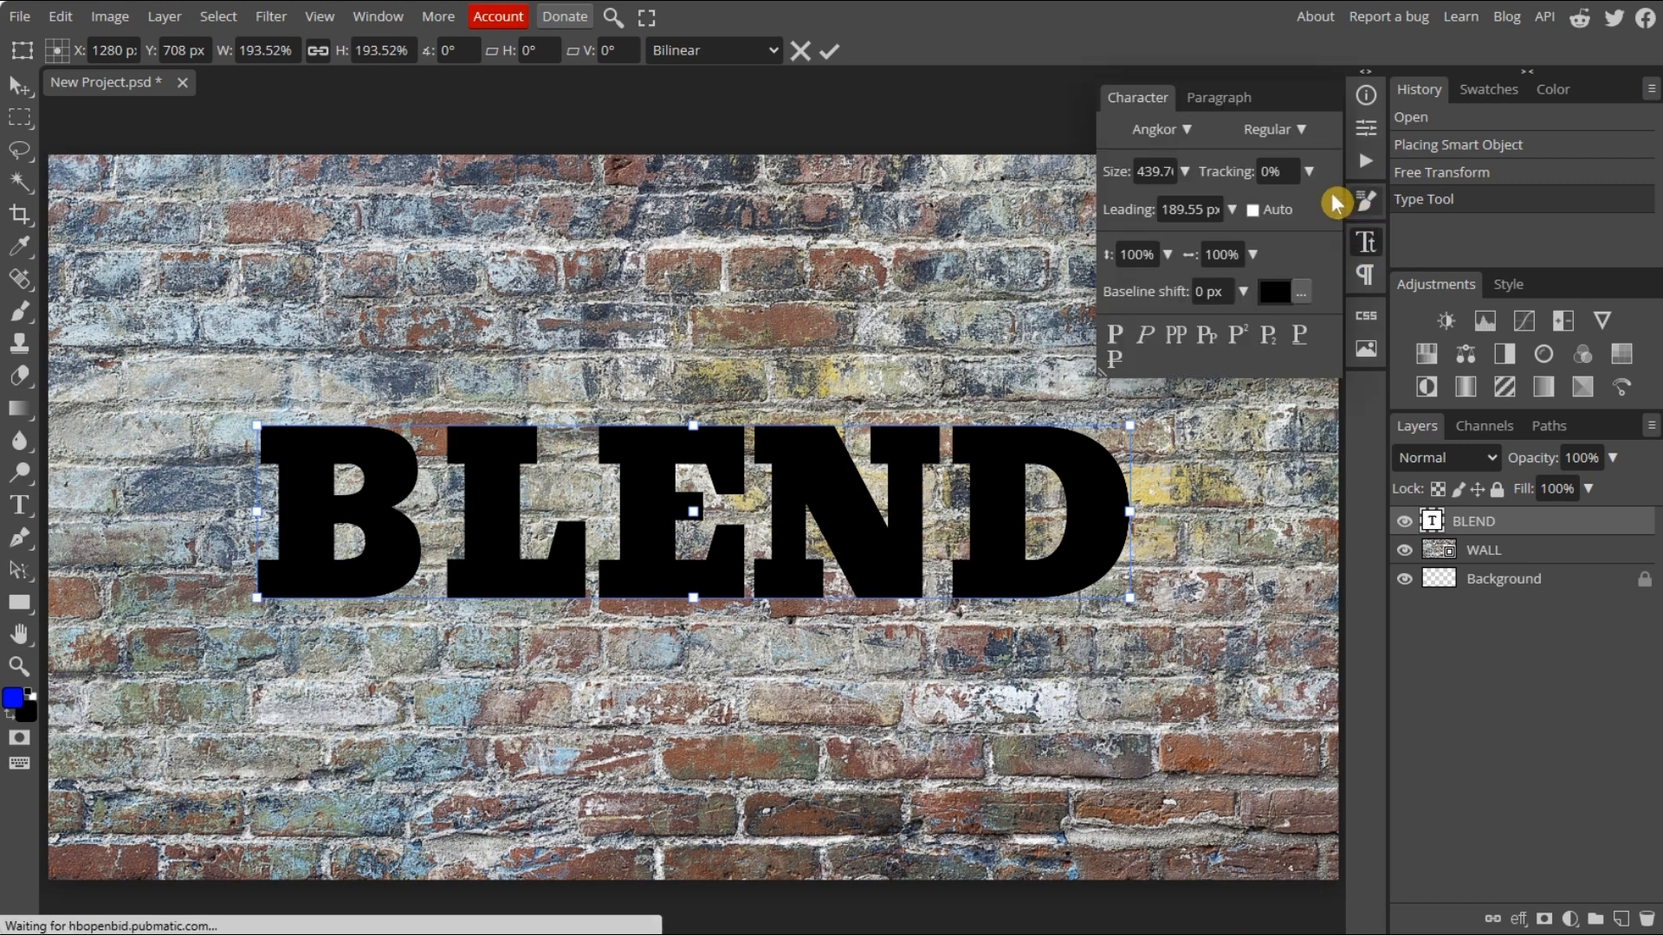
pyautogui.moveTo(1190, 134)
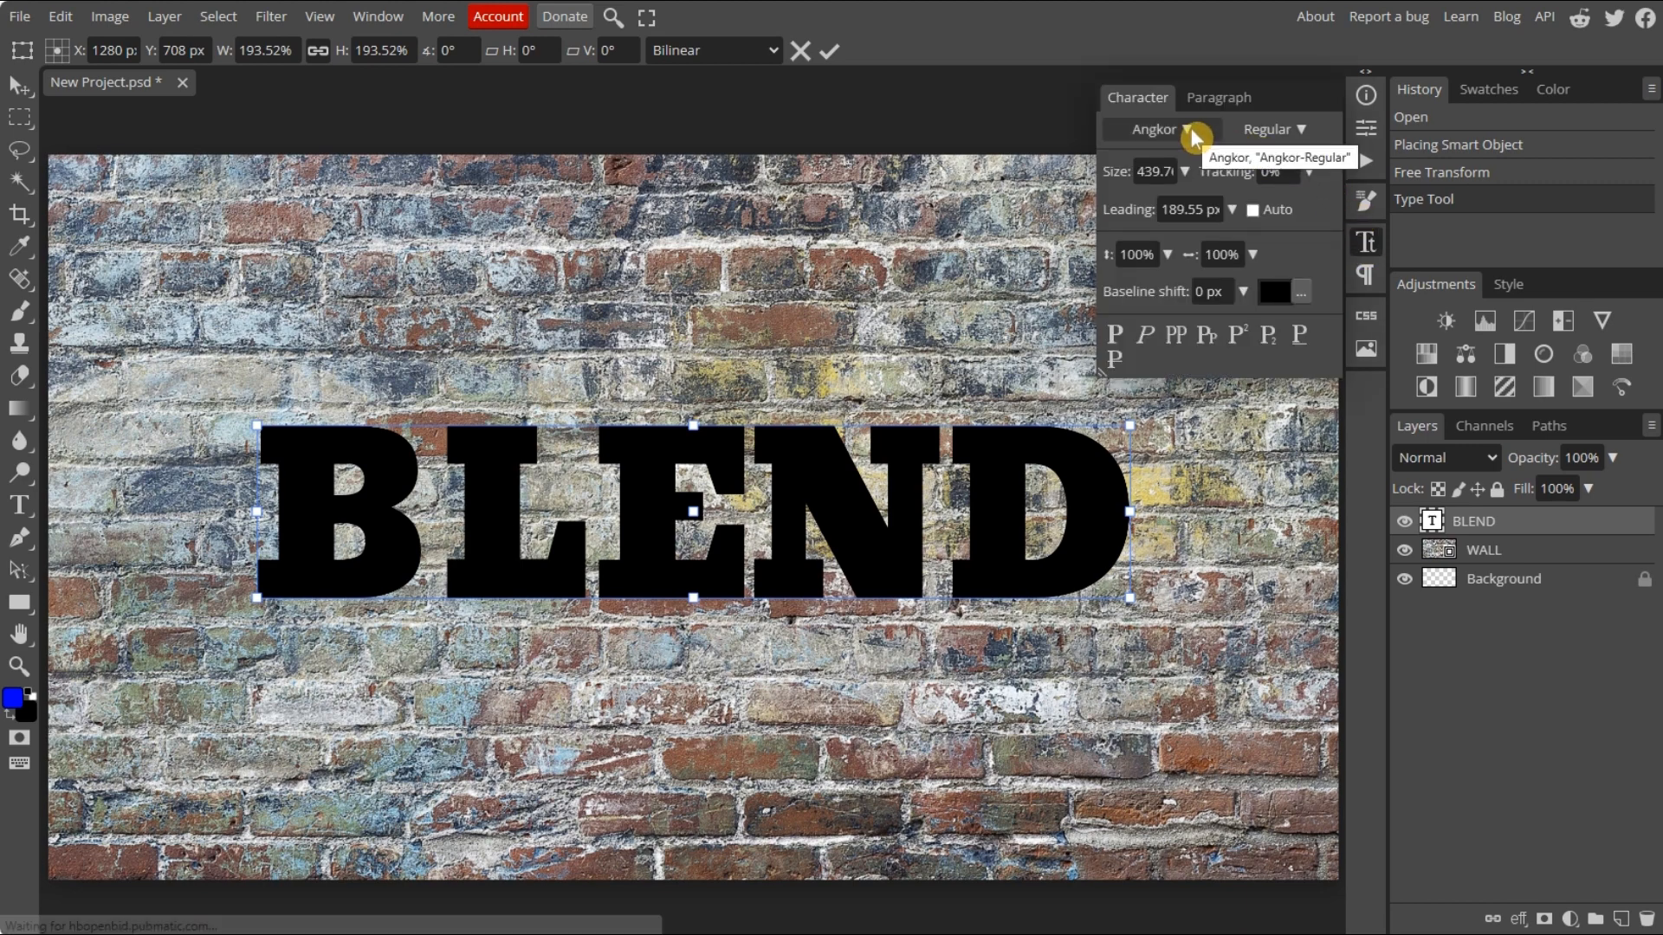
pyautogui.click(1193, 129)
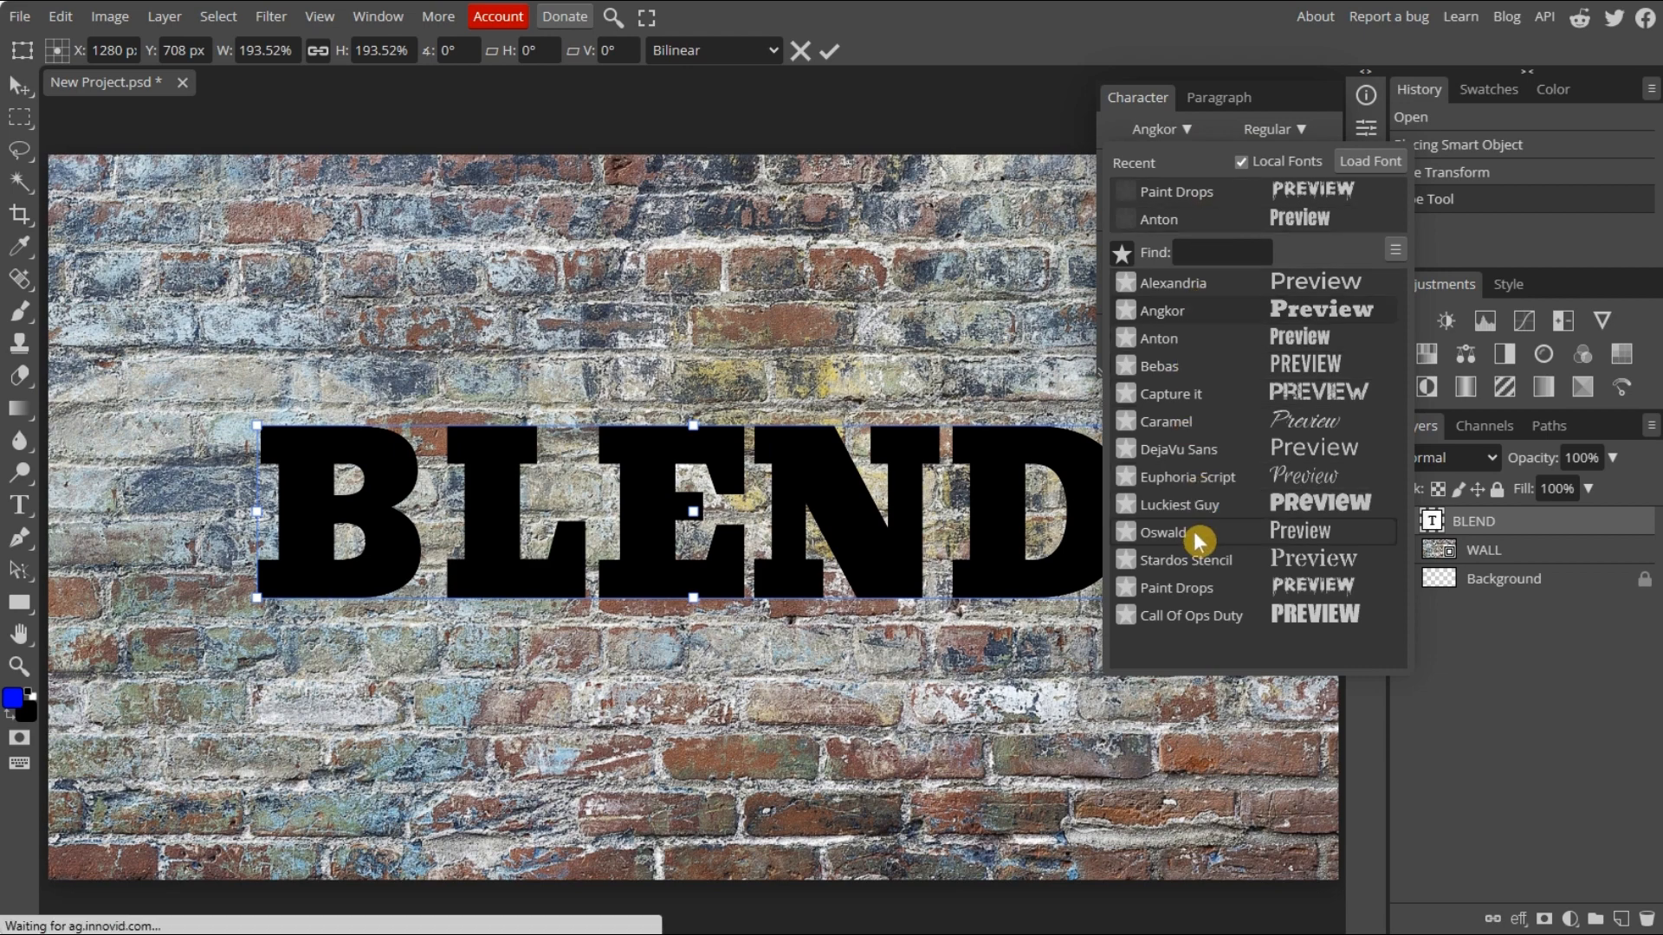
pyautogui.click(1177, 191)
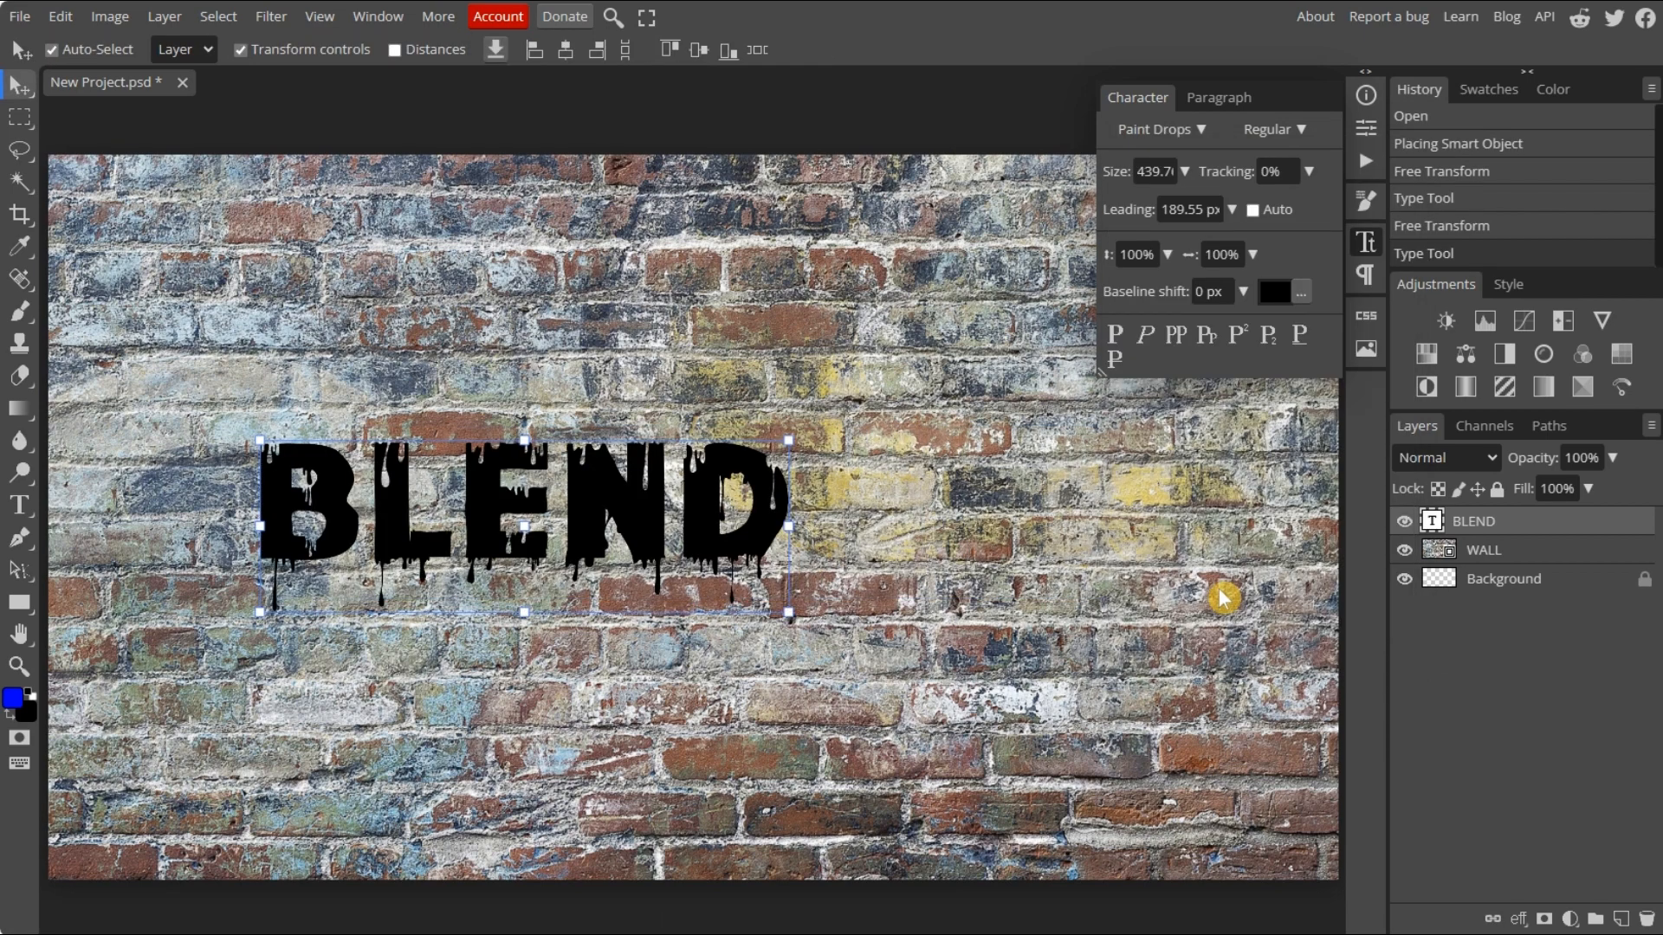
pyautogui.click(1364, 242)
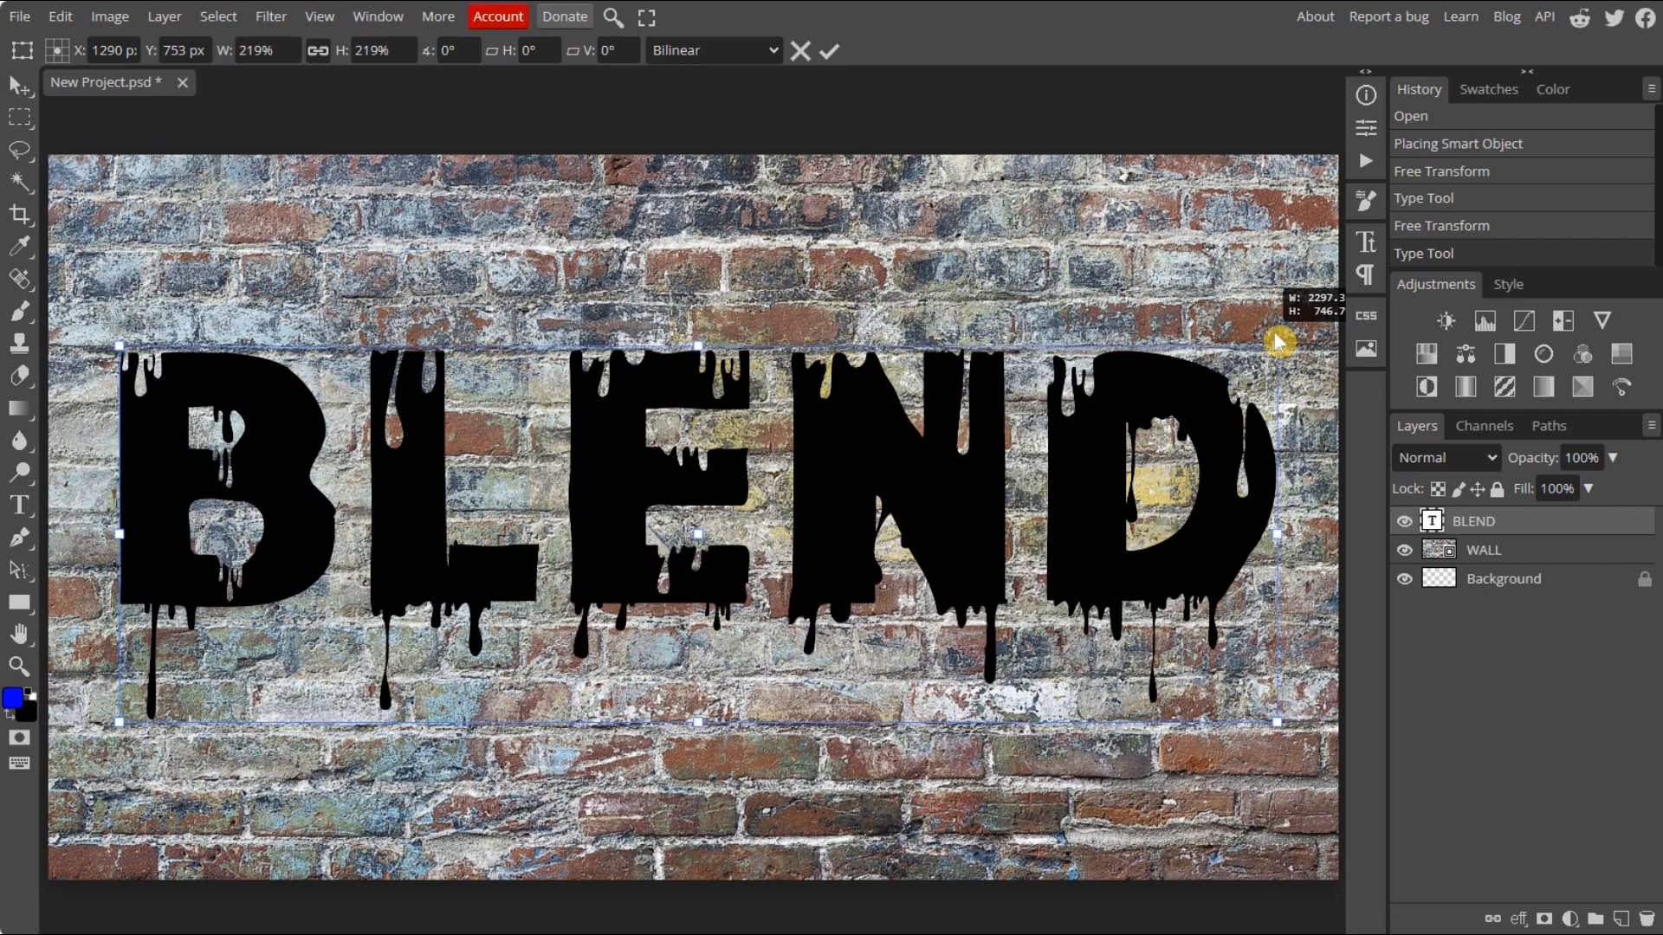
pyautogui.moveTo(1278, 341); pyautogui.dragTo(1261, 308)
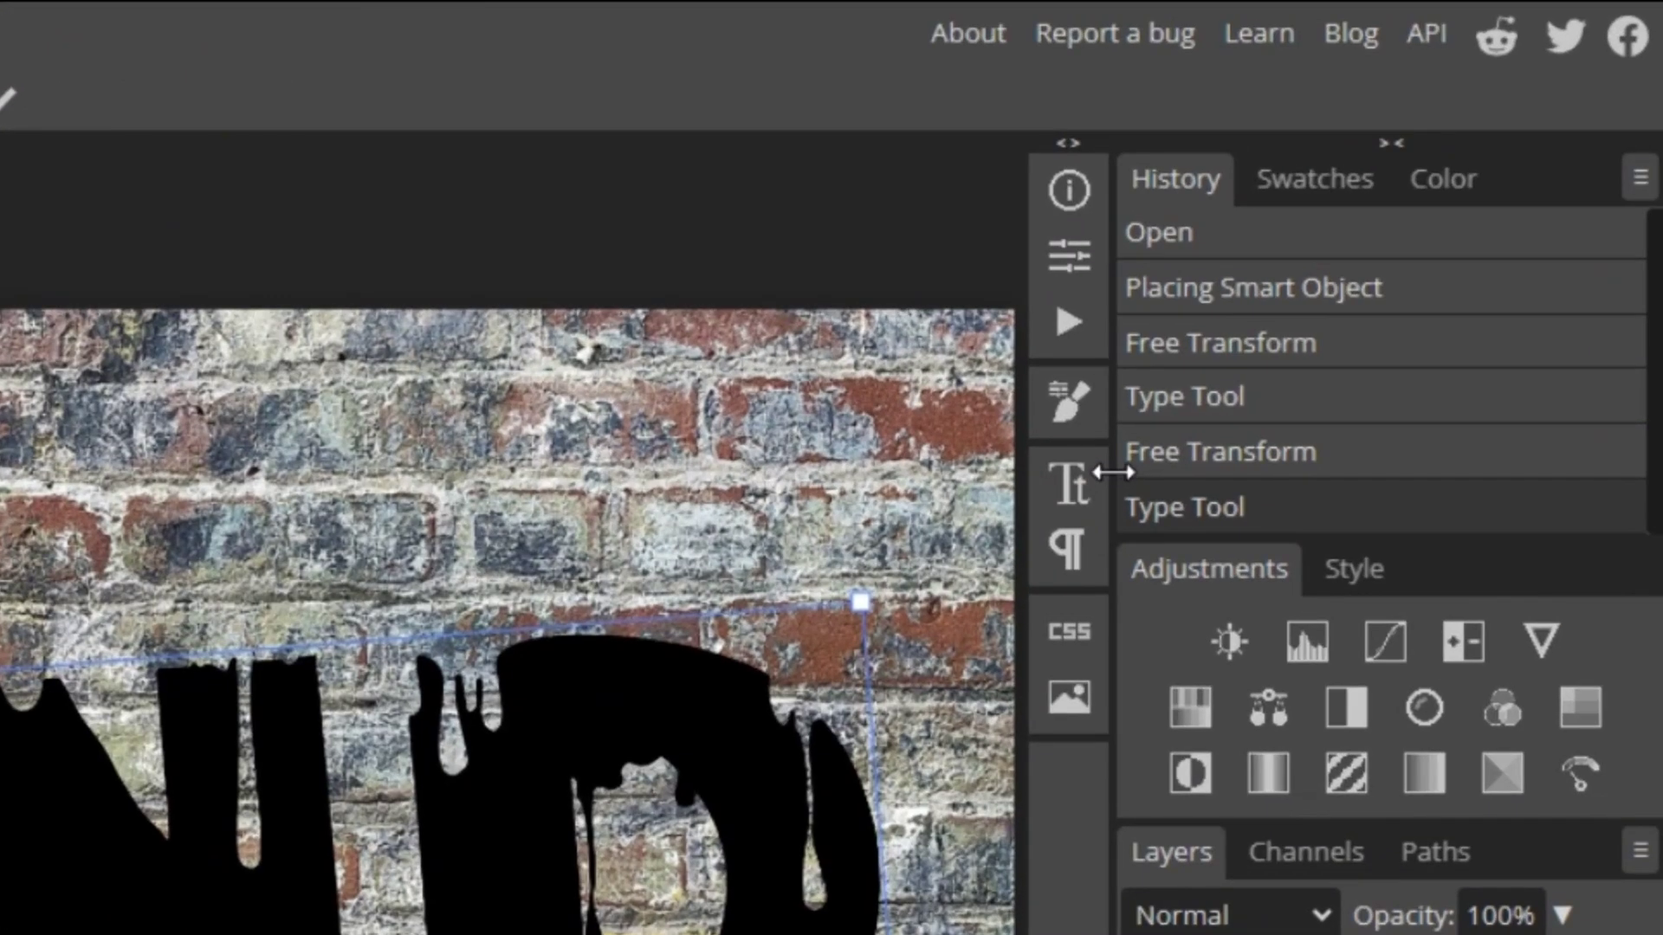
# Step: Change the BLEND text colour to white (#ffffff)
pyautogui.click(1070, 484)
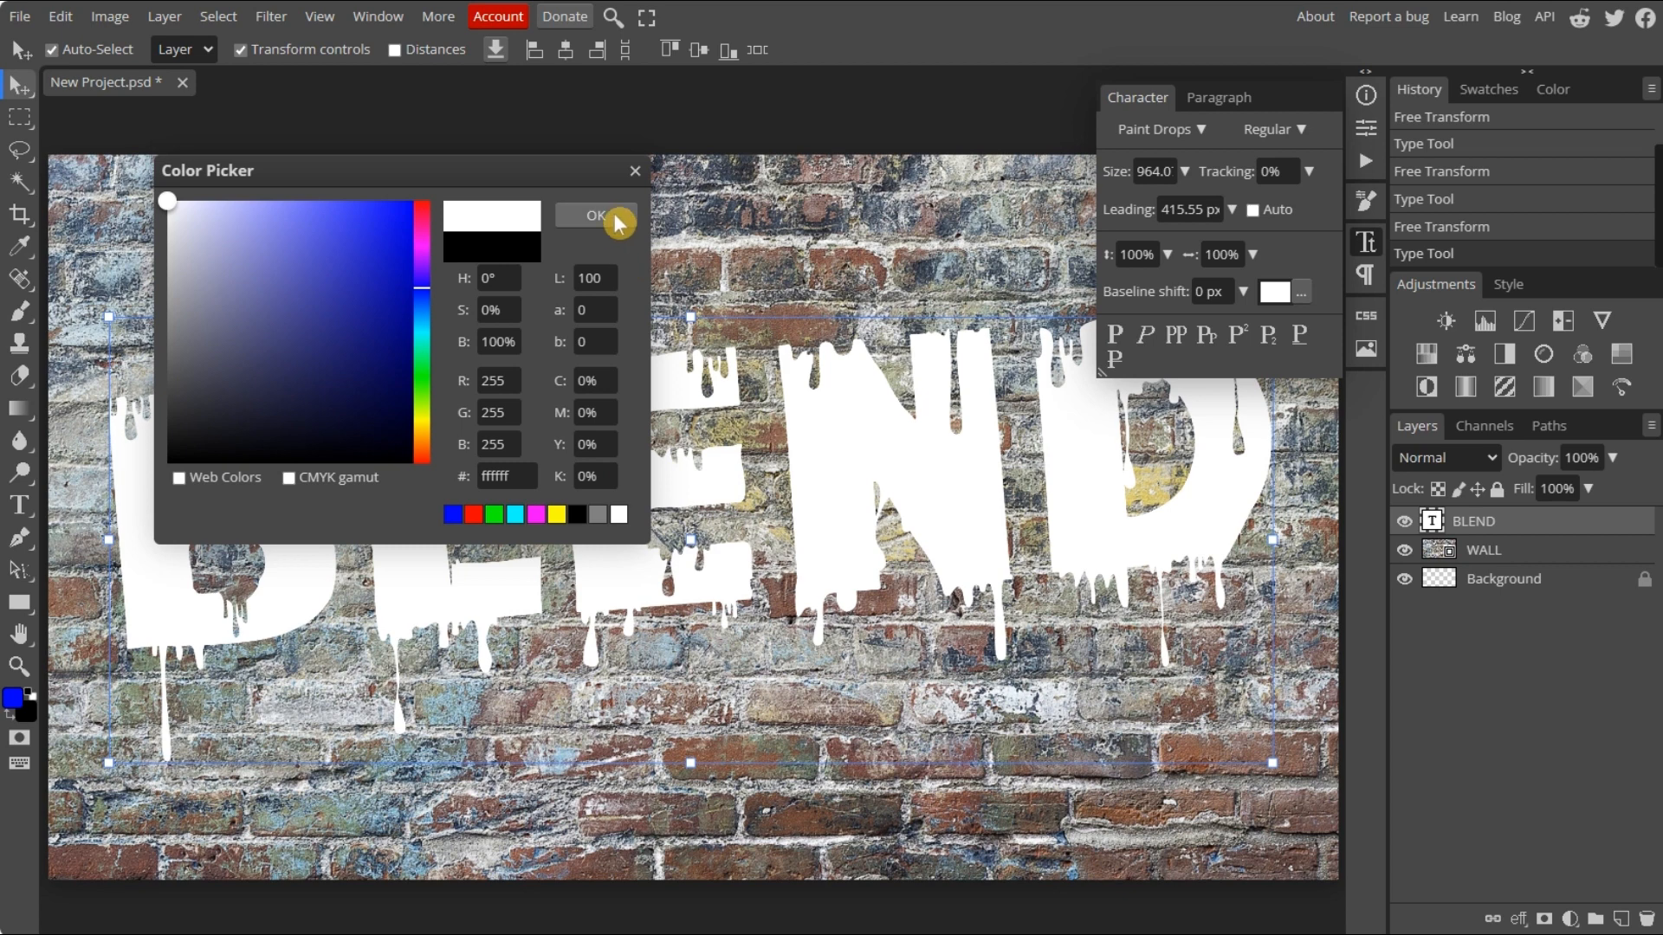
pyautogui.click(596, 215)
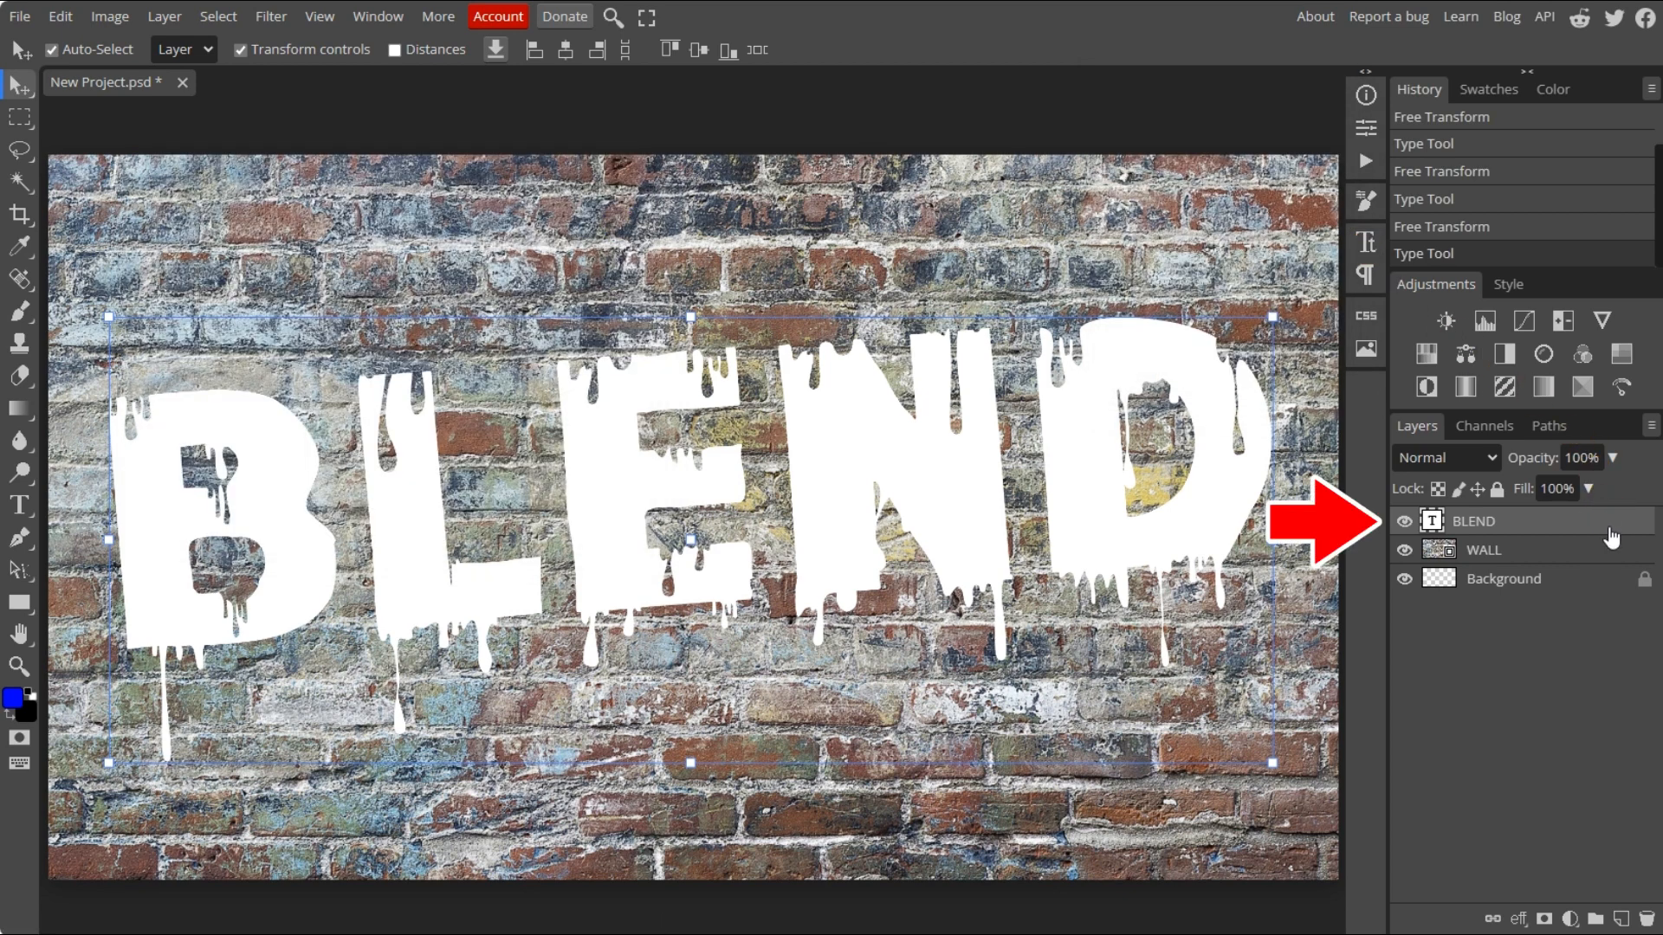
# Step: In Blending Options, split the Blend If Background sliders so dark and bright bricks show through, and apply
pyautogui.rightClick(1473, 521)
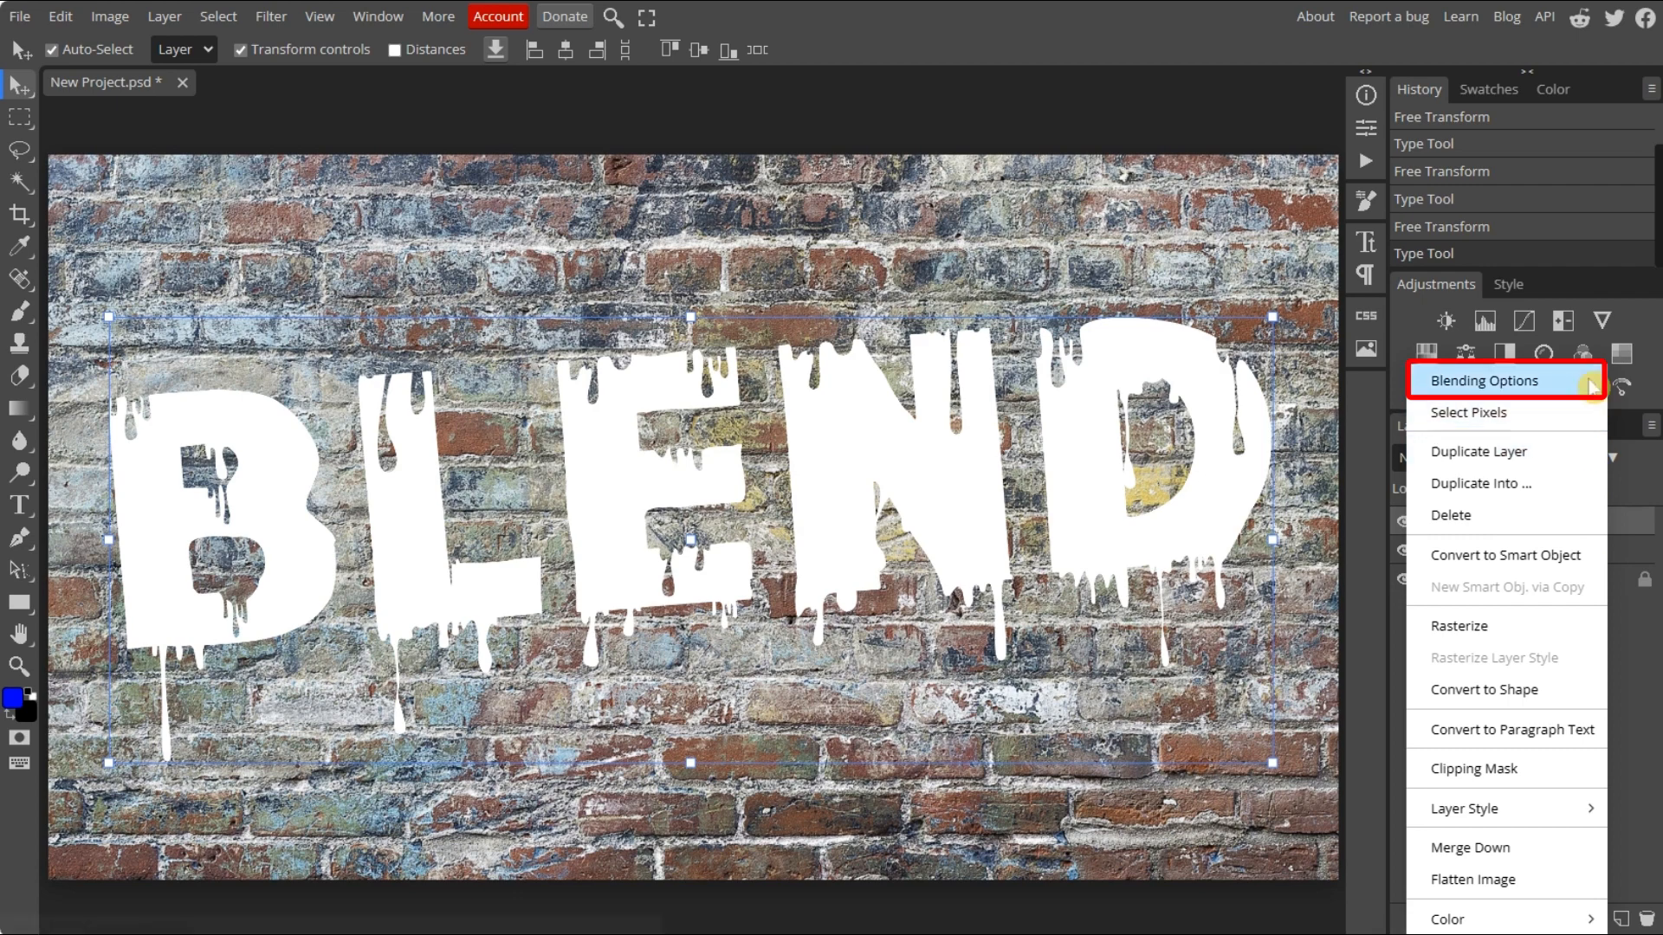
pyautogui.click(1507, 380)
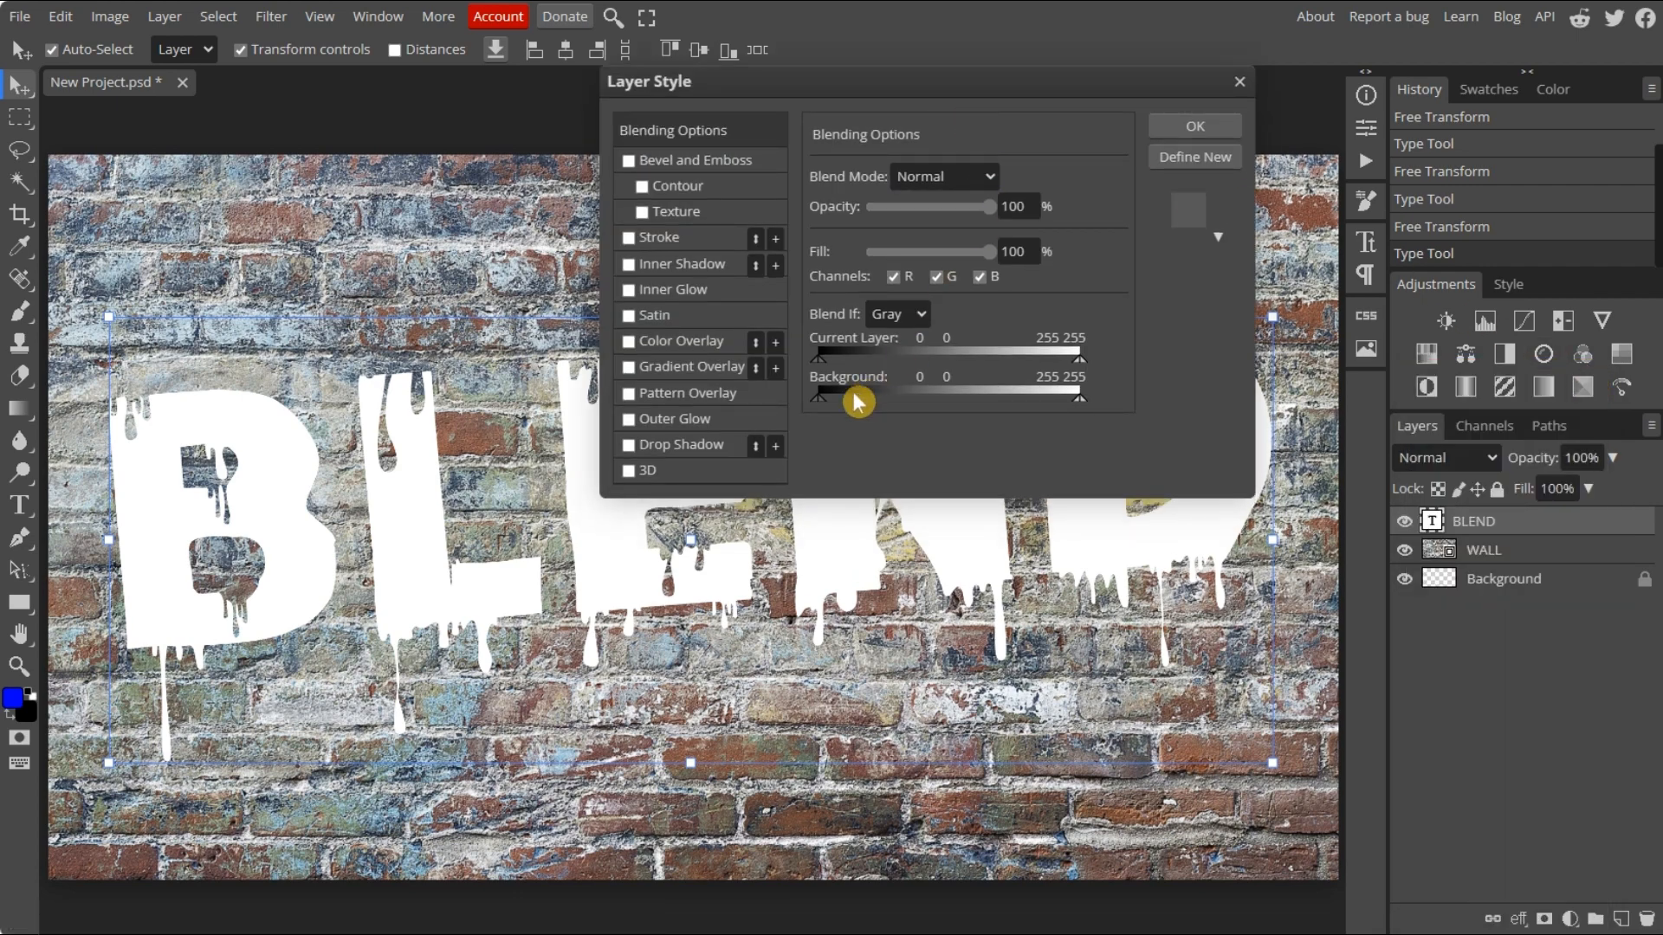
pyautogui.moveTo(813, 401); pyautogui.dragTo(837, 401)
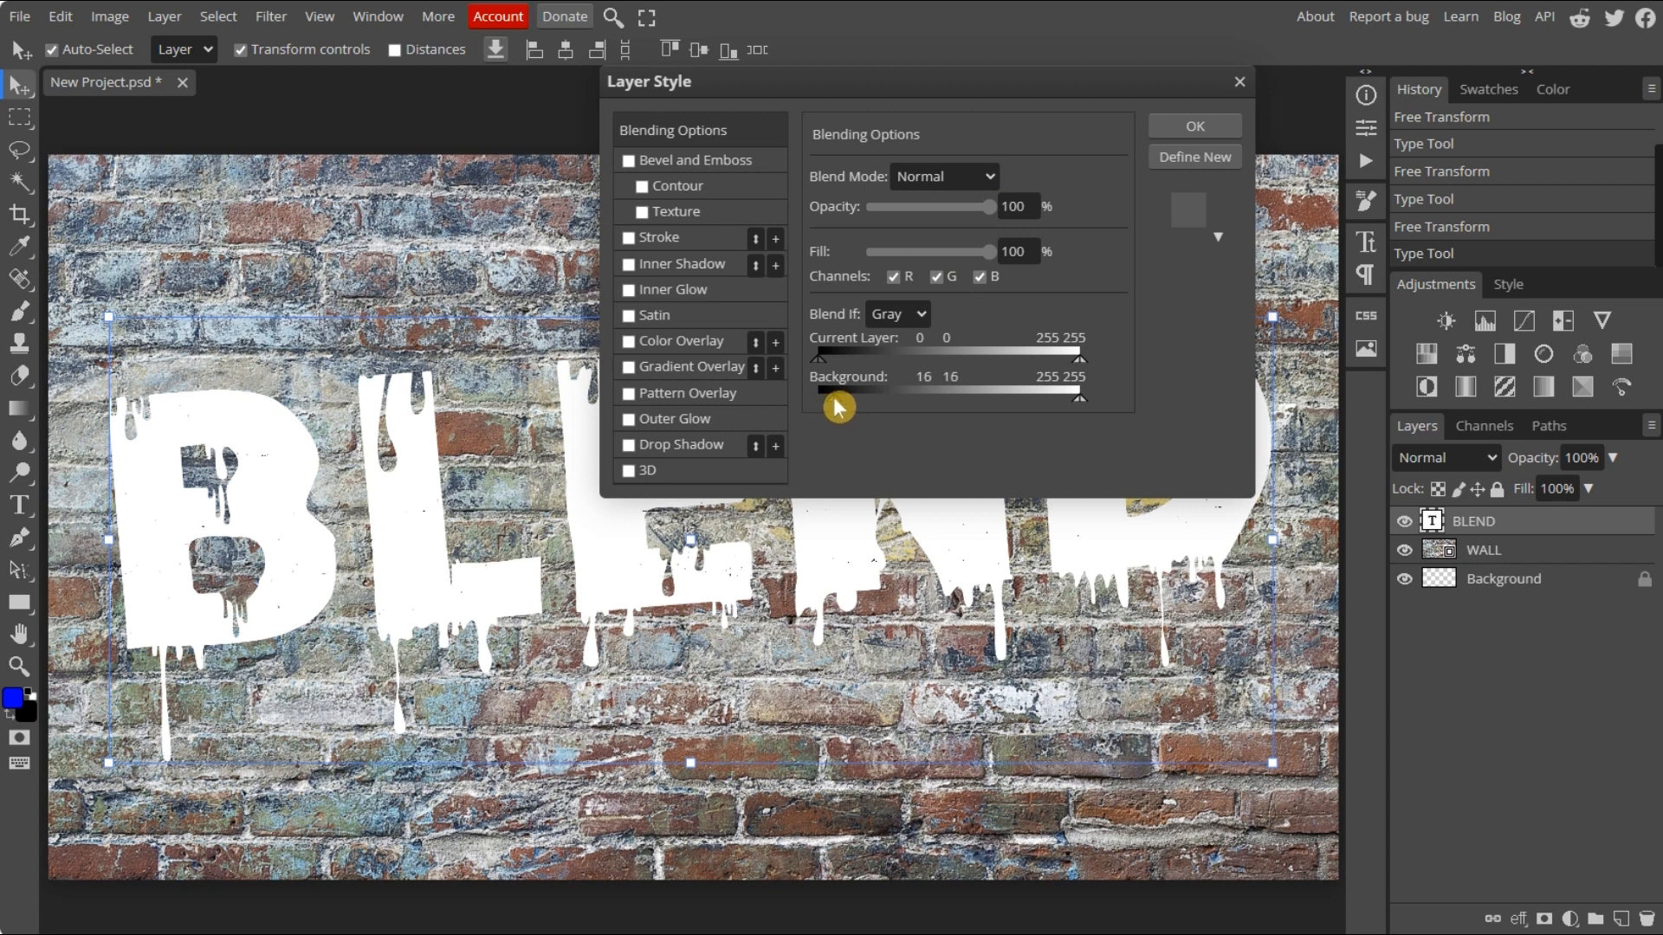
pyautogui.moveTo(836, 406); pyautogui.dragTo(847, 406)
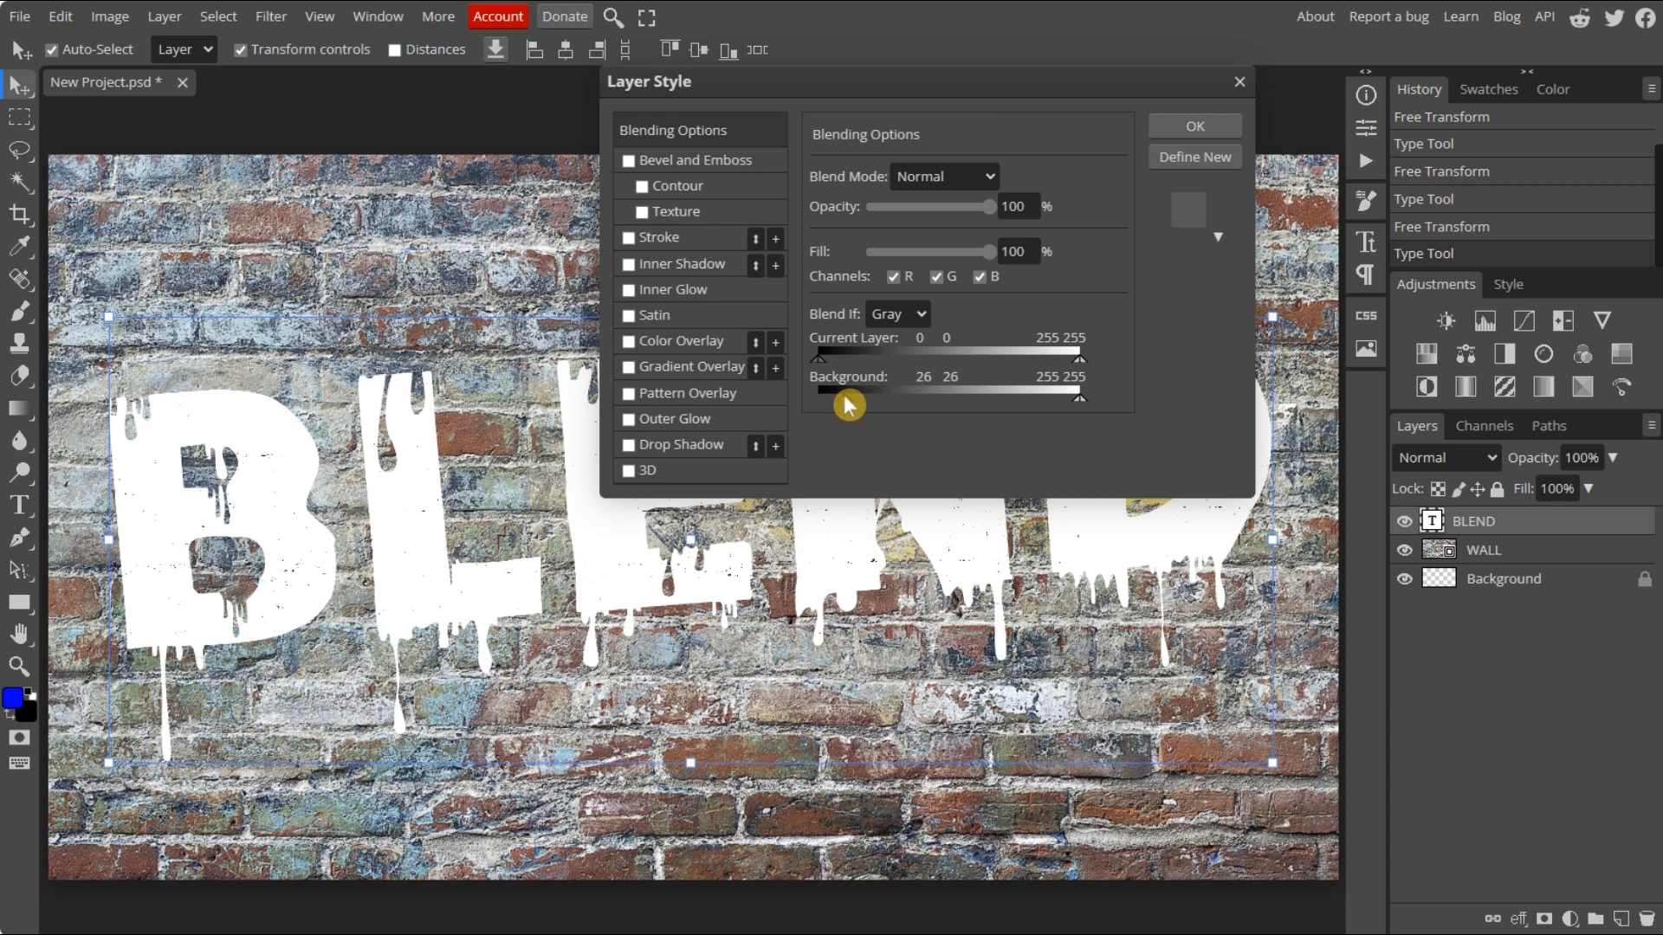
pyautogui.moveTo(817, 397); pyautogui.dragTo(869, 398)
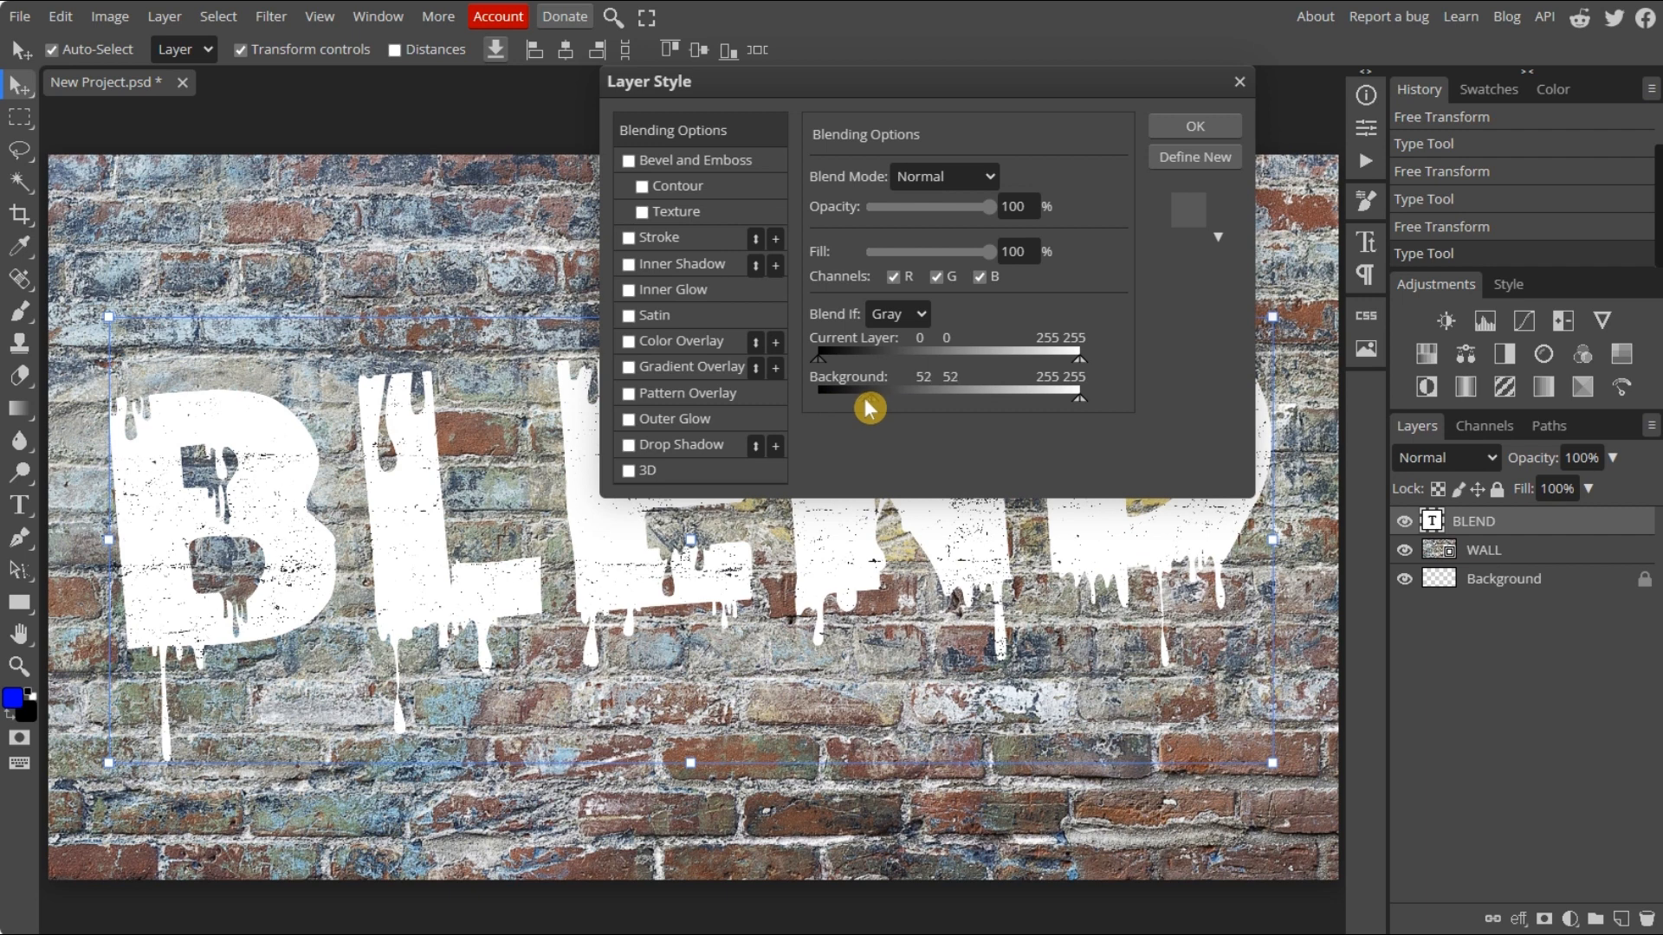
pyautogui.moveTo(880, 406); pyautogui.dragTo(864, 406)
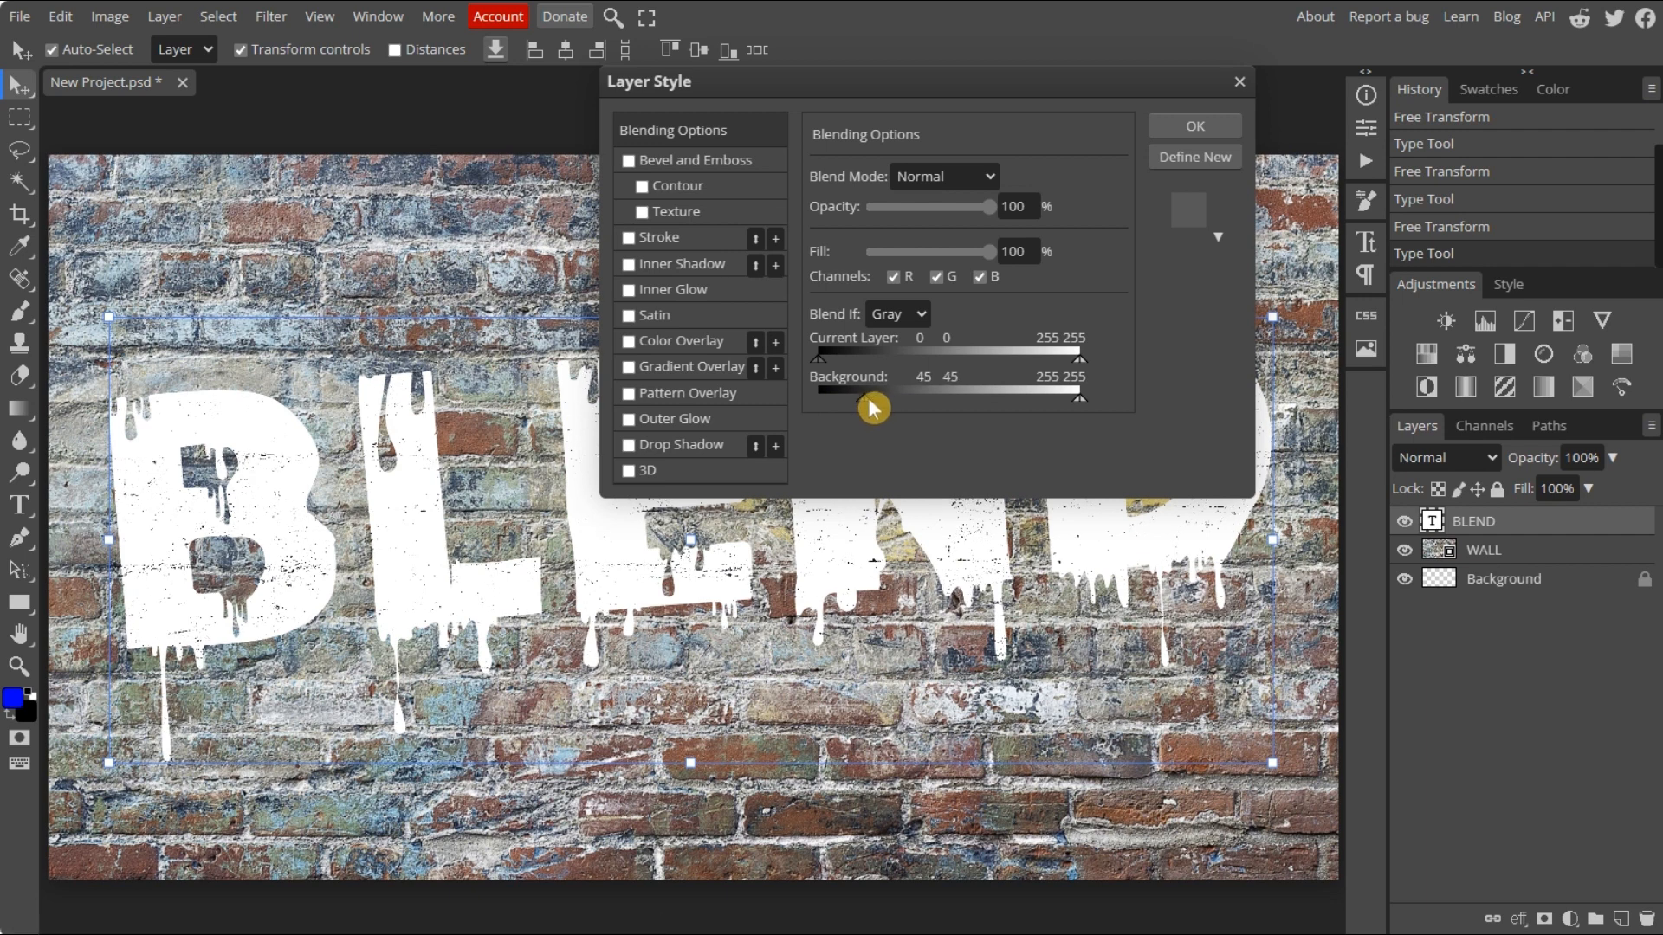
pyautogui.moveTo(872, 401); pyautogui.dragTo(954, 401)
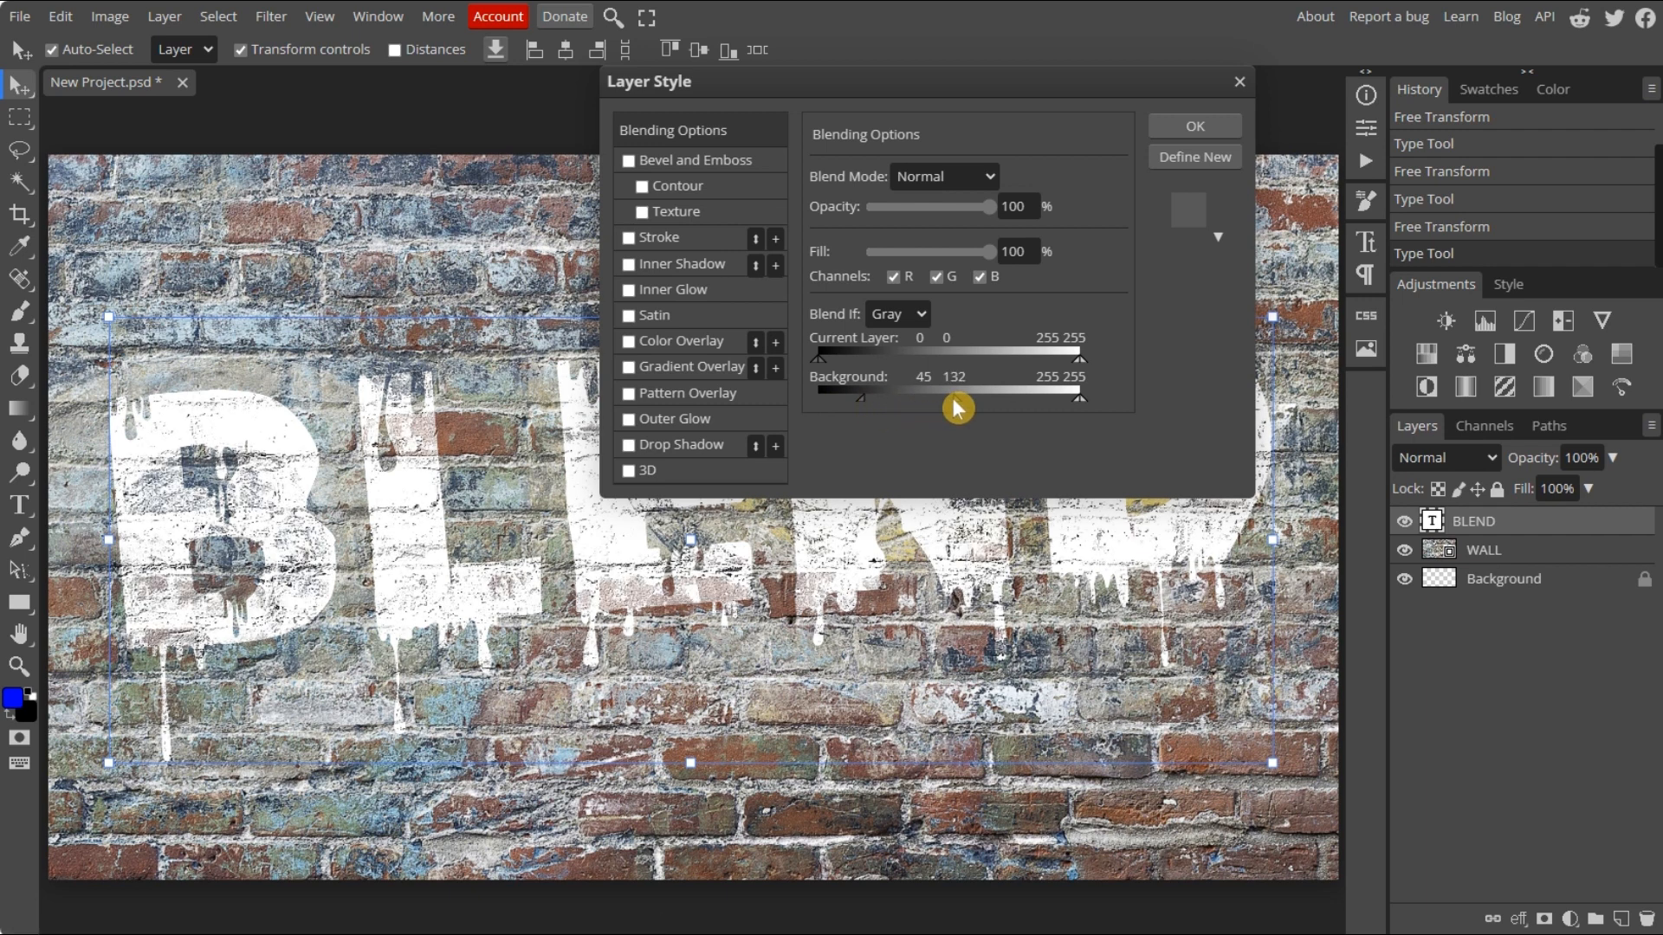
pyautogui.moveTo(955, 401); pyautogui.dragTo(1060, 401)
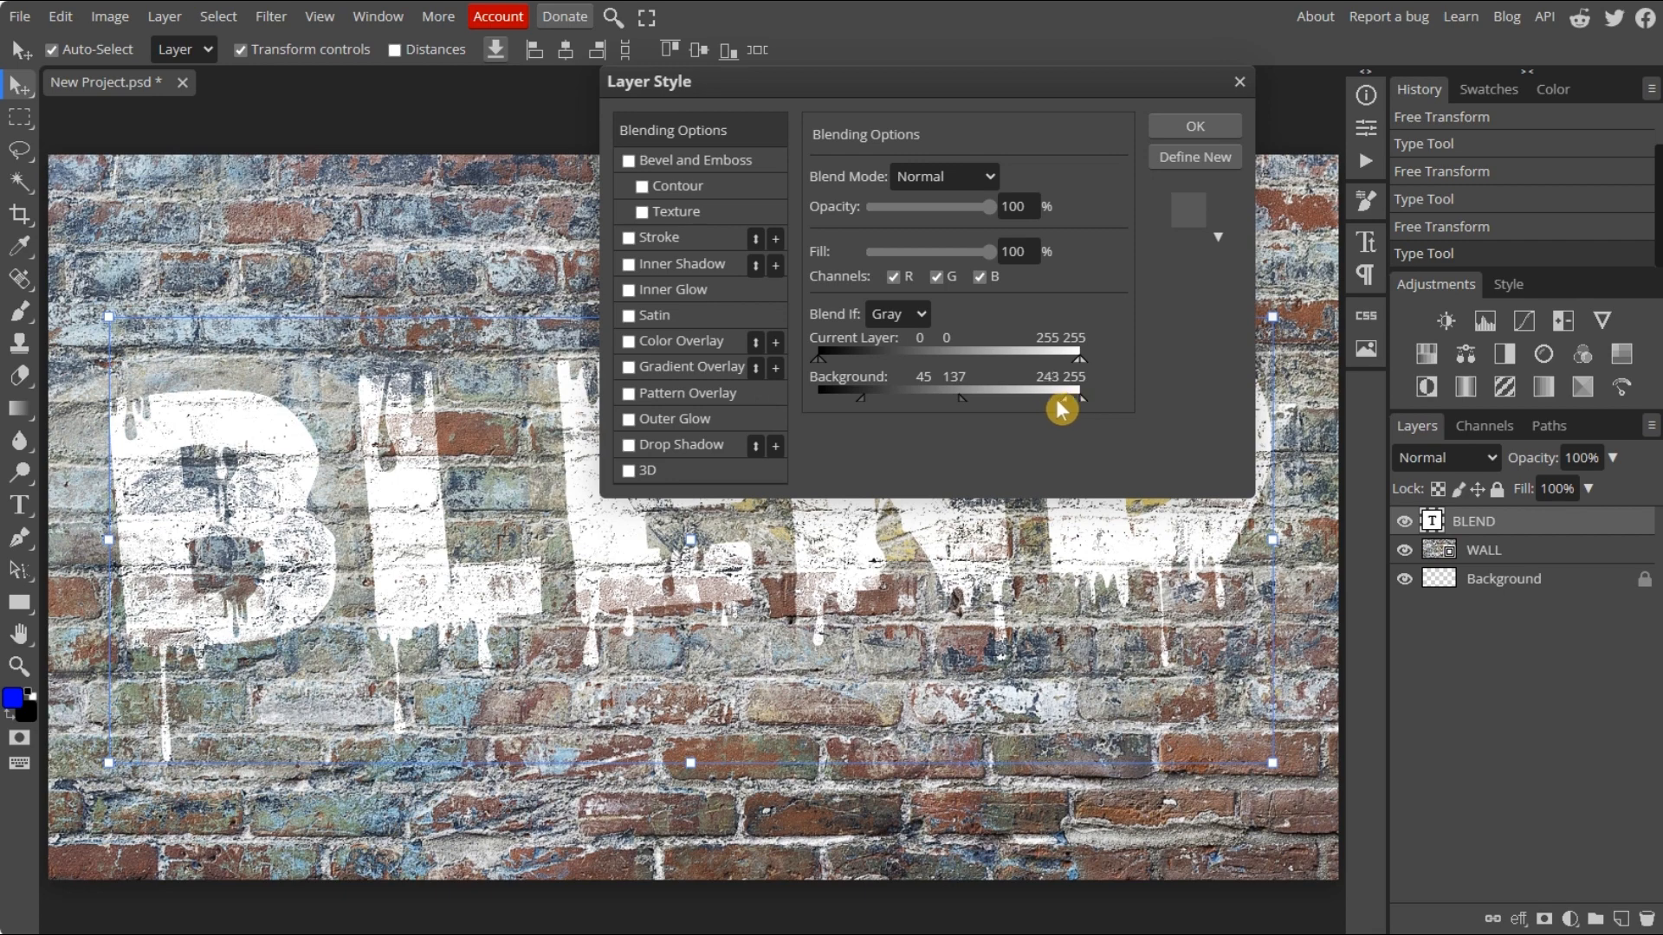
pyautogui.moveTo(1076, 395); pyautogui.dragTo(1039, 395)
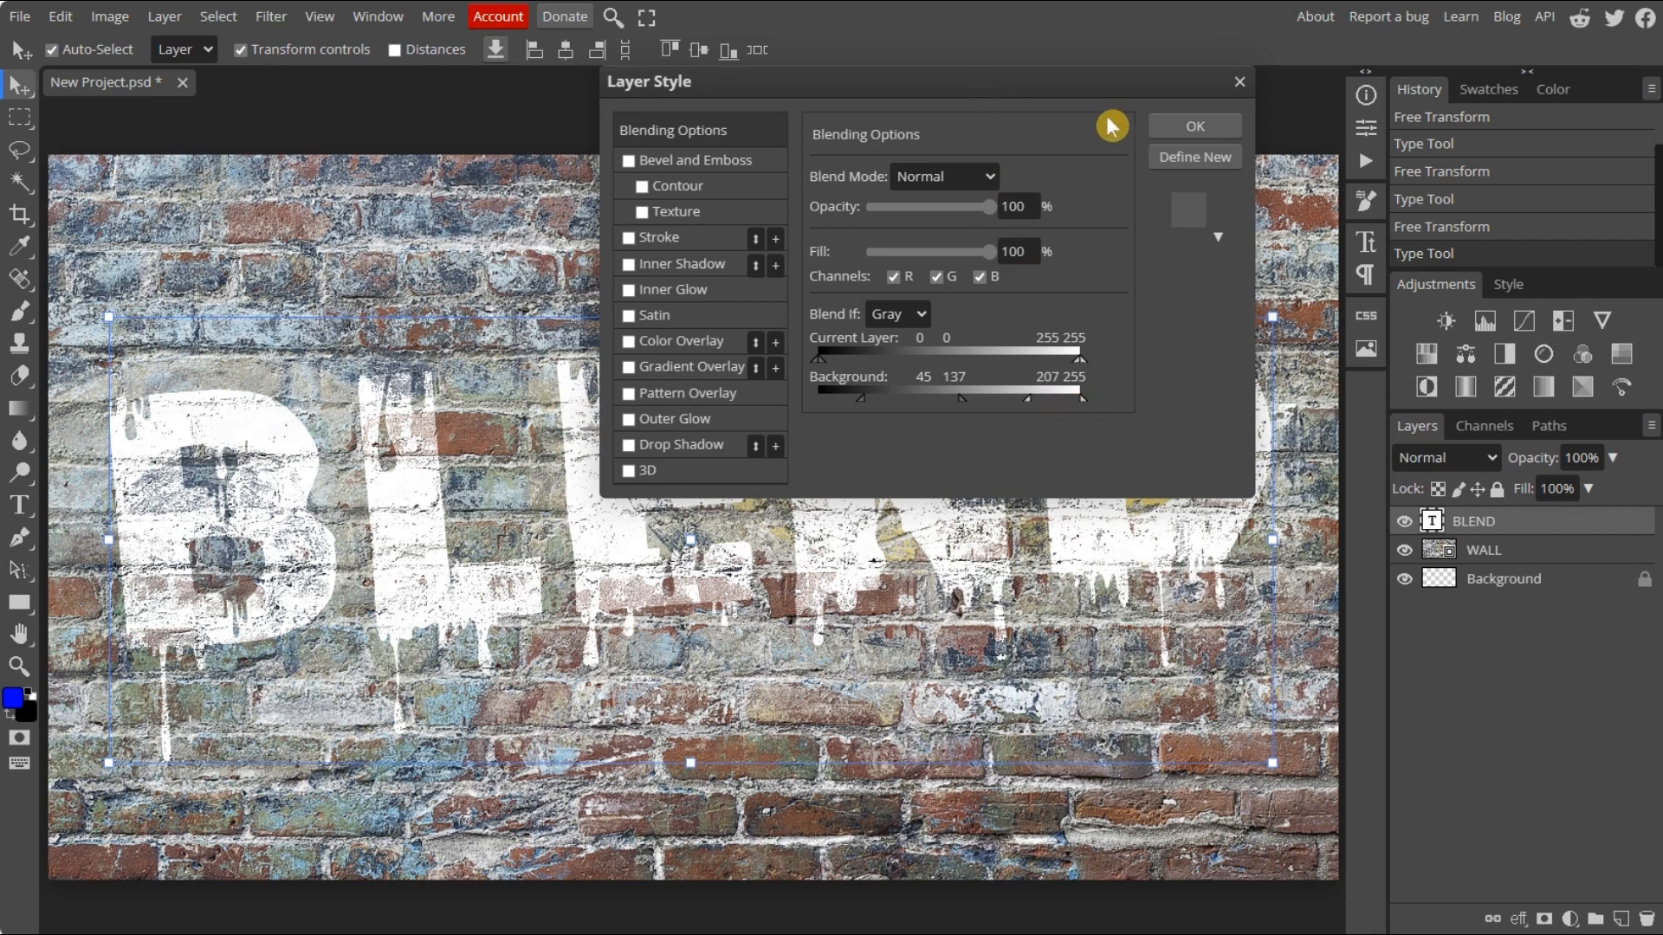
pyautogui.click(1219, 126)
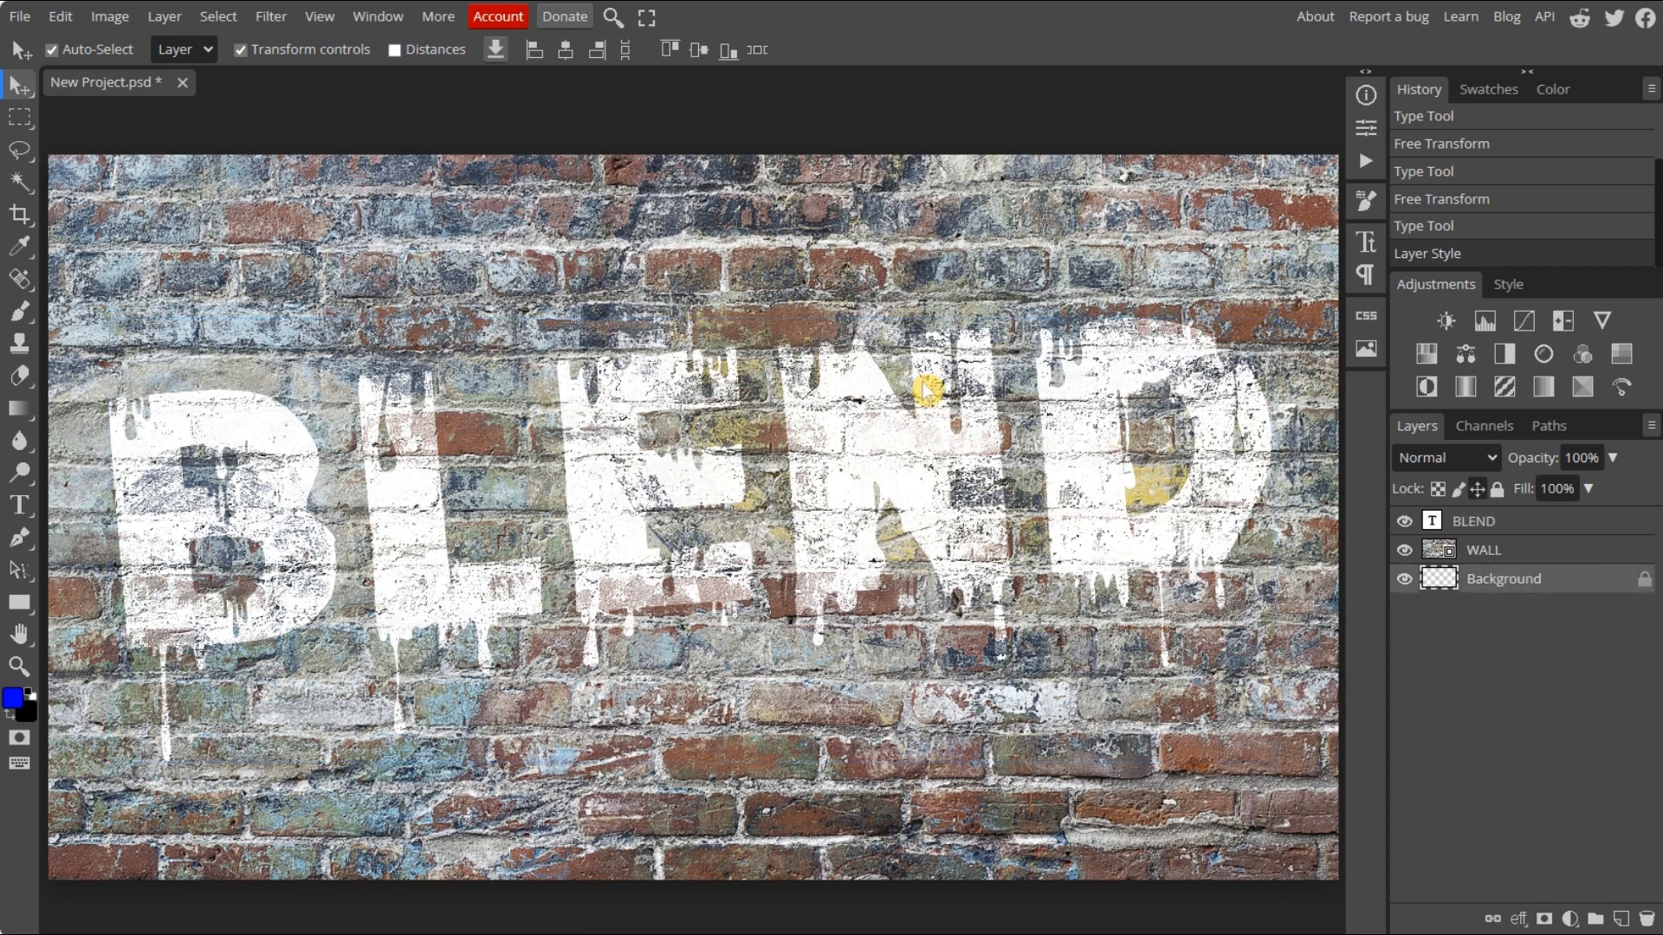
# Step: Export the finished BLEND-on-brick design as a PNG
pyautogui.click(21, 15)
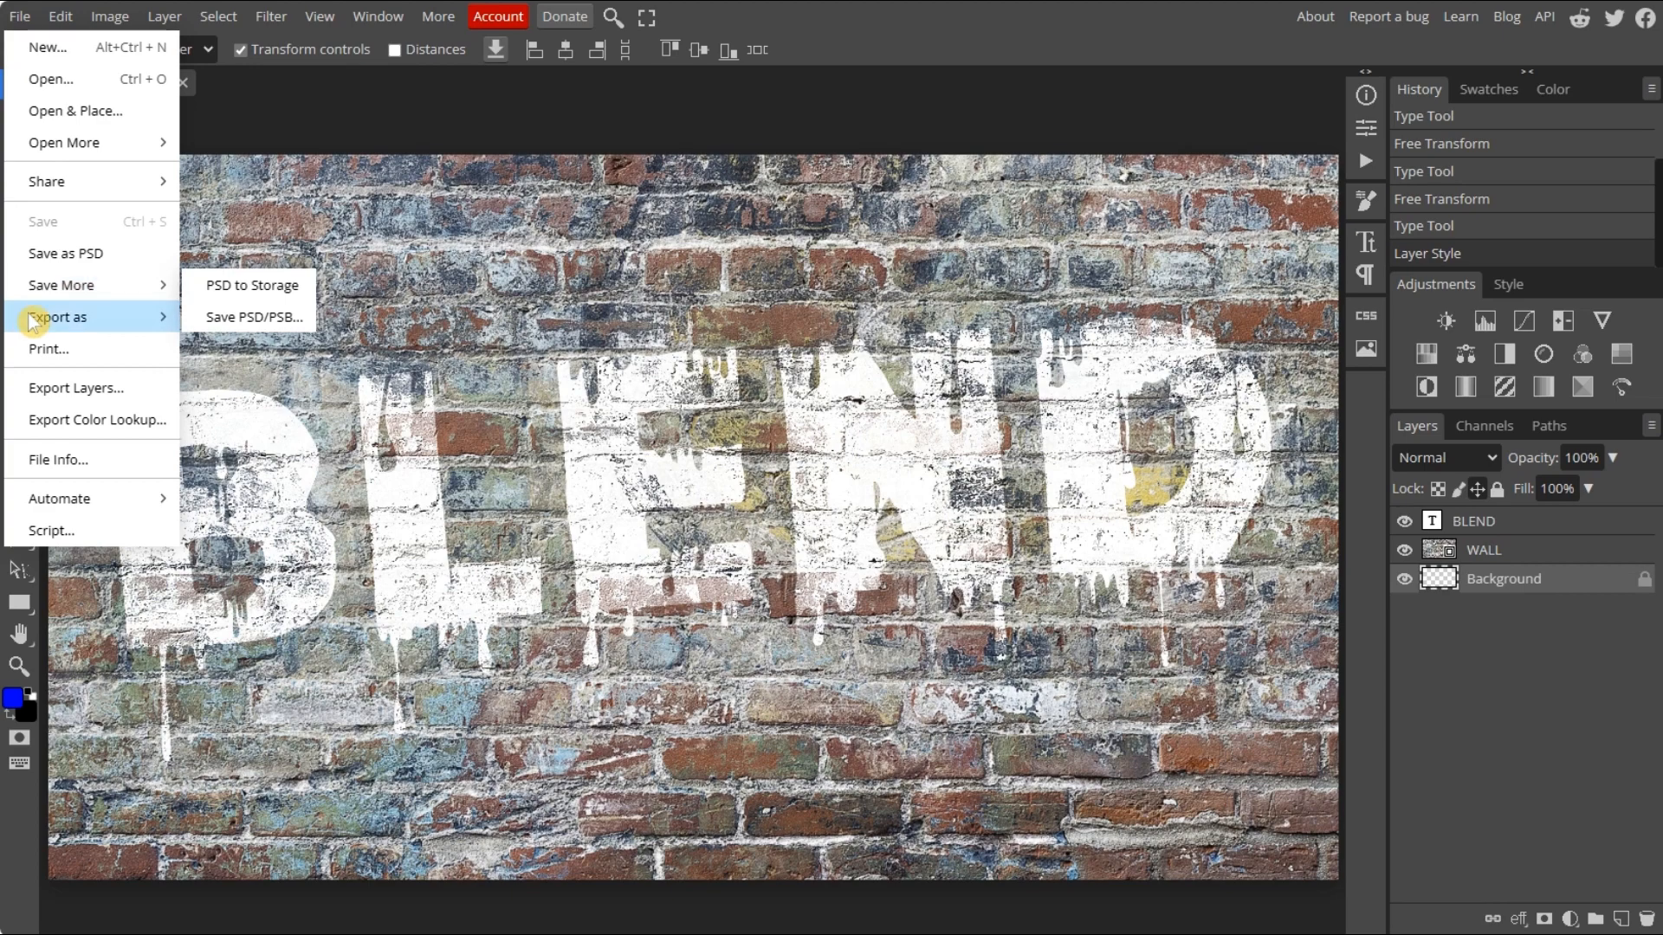
pyautogui.moveTo(57, 317)
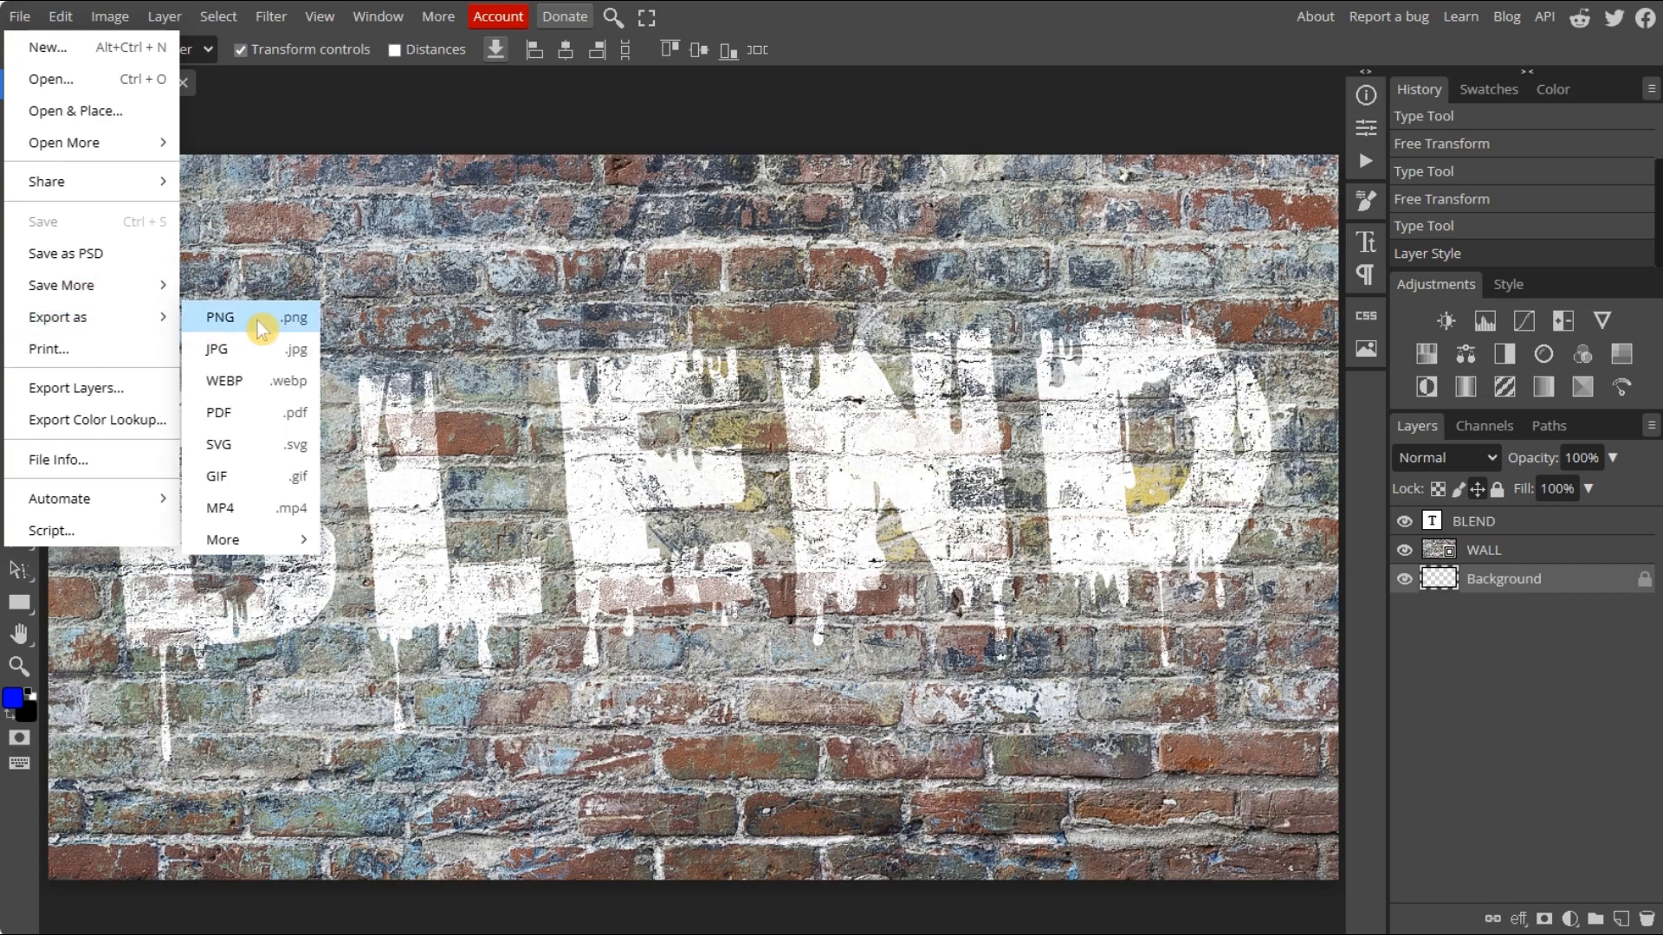
pyautogui.click(220, 317)
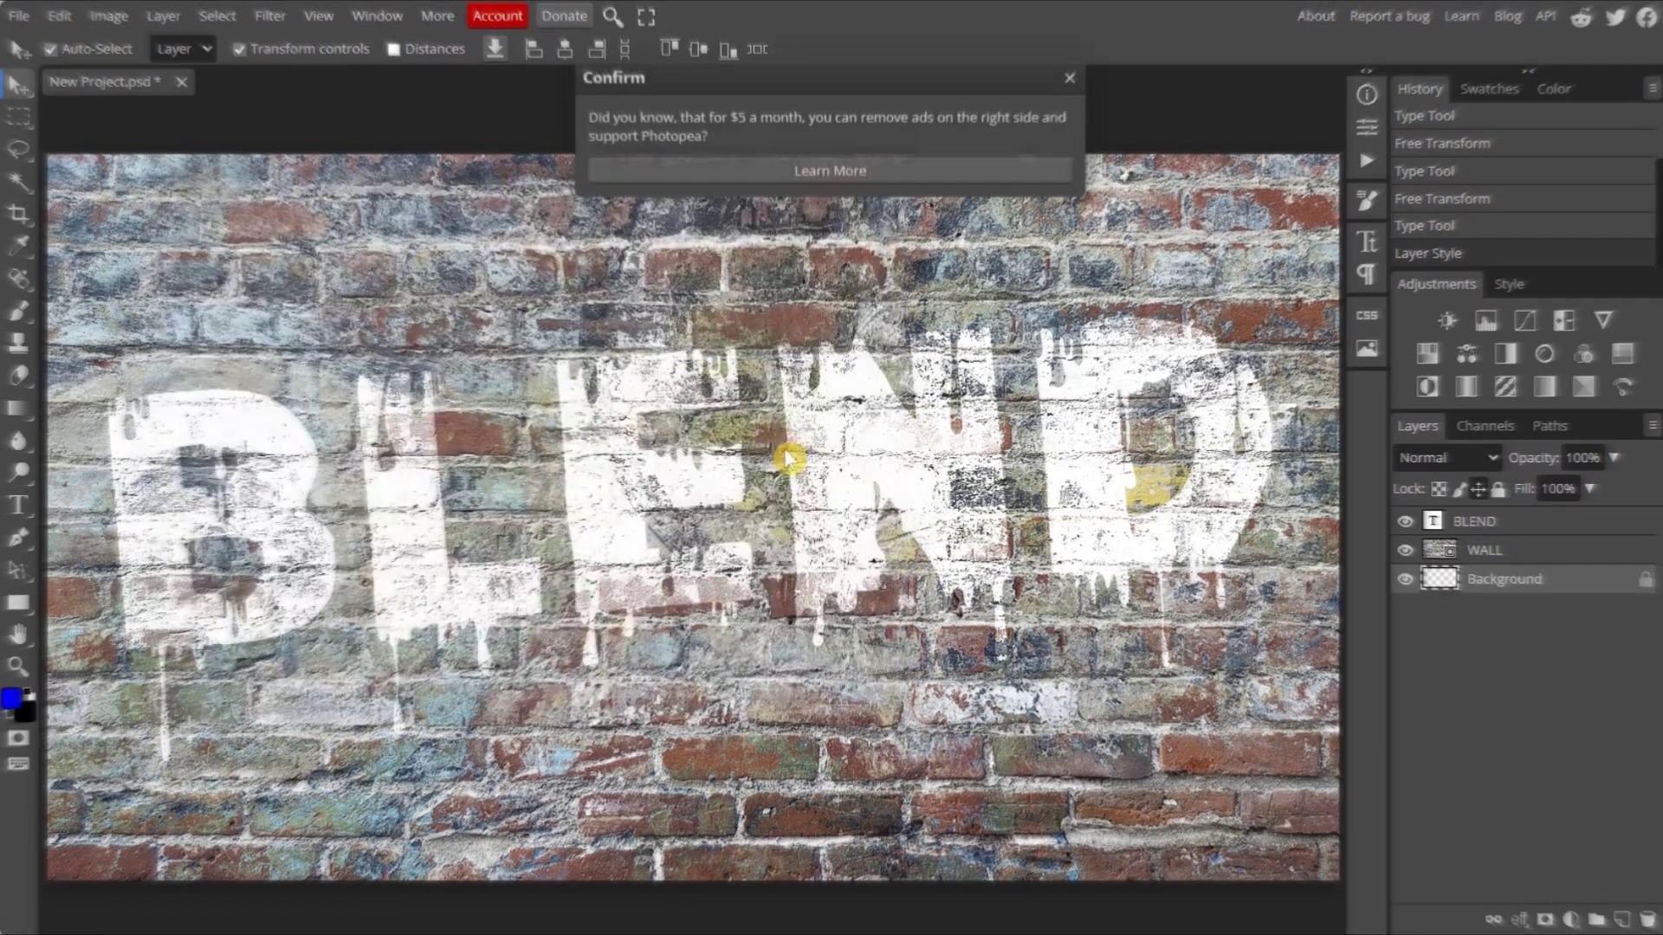